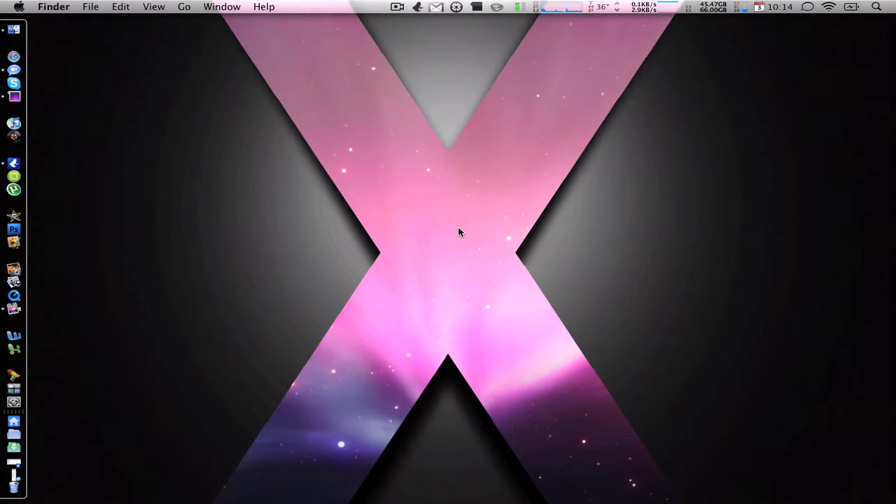
{"action": "mouse_move", "coordinate": [88, 397]}
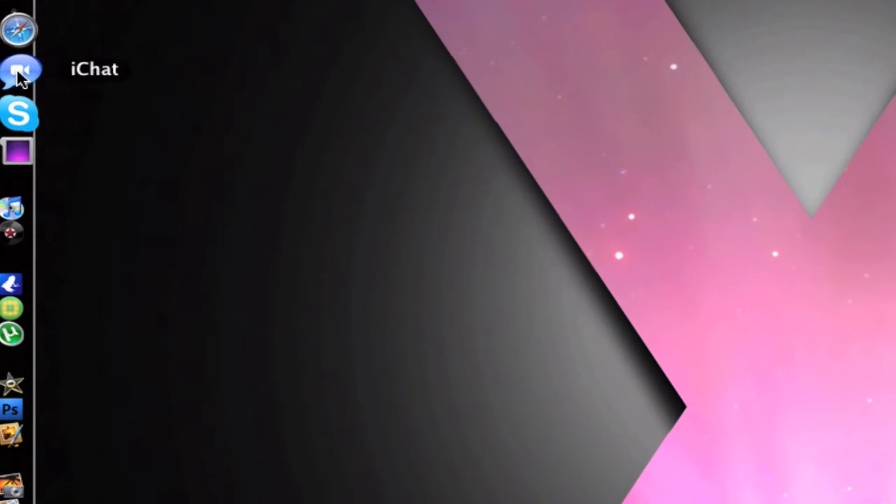
Launch iChat from the Dock so its Jabber buddy list appears
{"action": "left_click", "coordinate": [18, 70]}
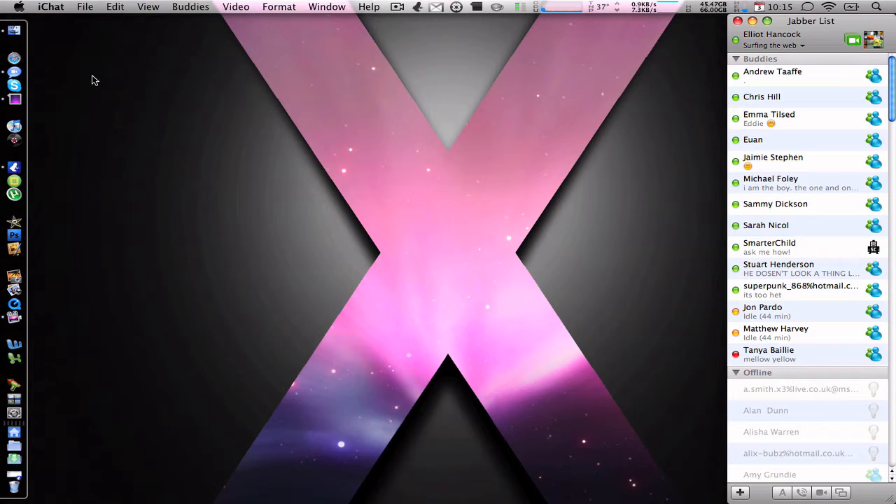
{"action": "mouse_move", "coordinate": [294, 73]}
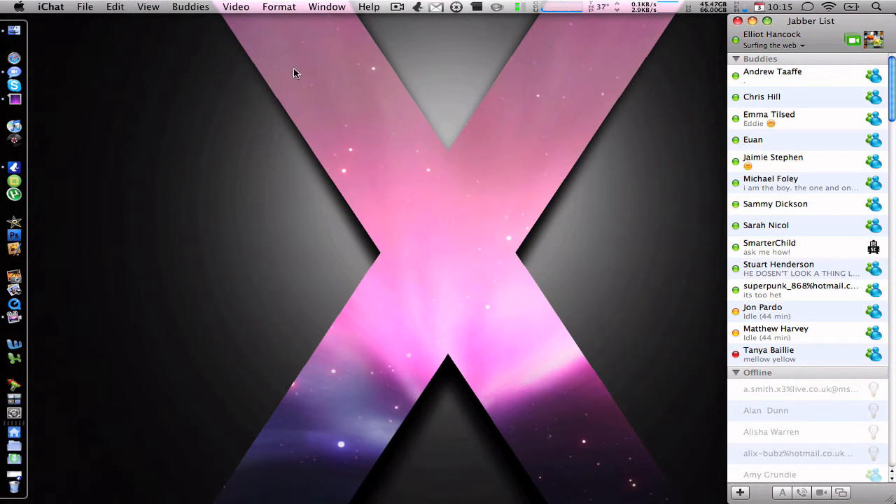
{"action": "mouse_move", "coordinate": [756, 90]}
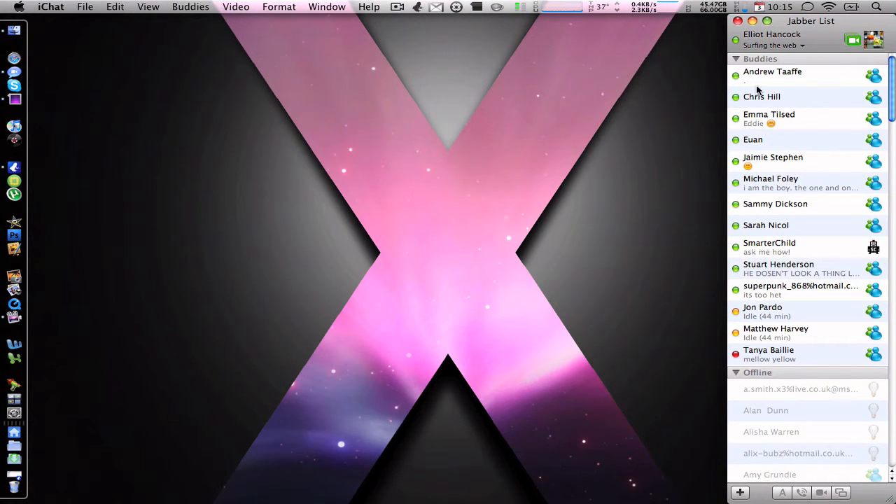
{"action": "mouse_move", "coordinate": [818, 145]}
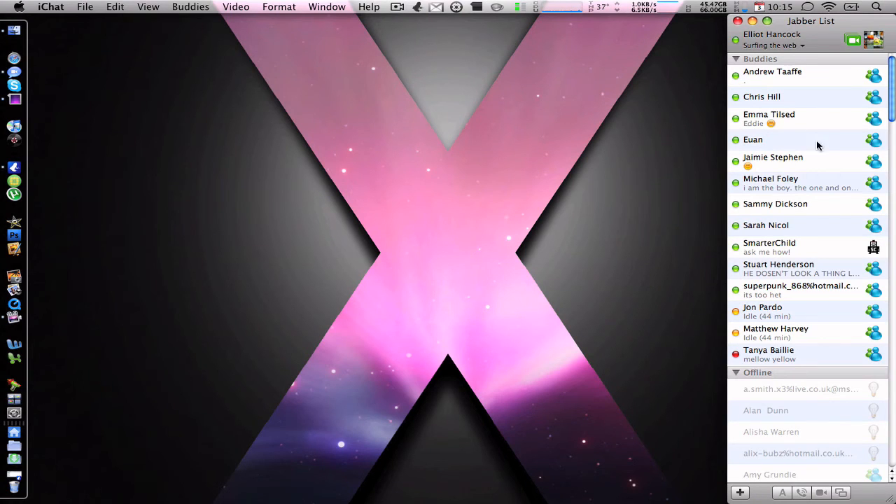
{"action": "mouse_move", "coordinate": [832, 285]}
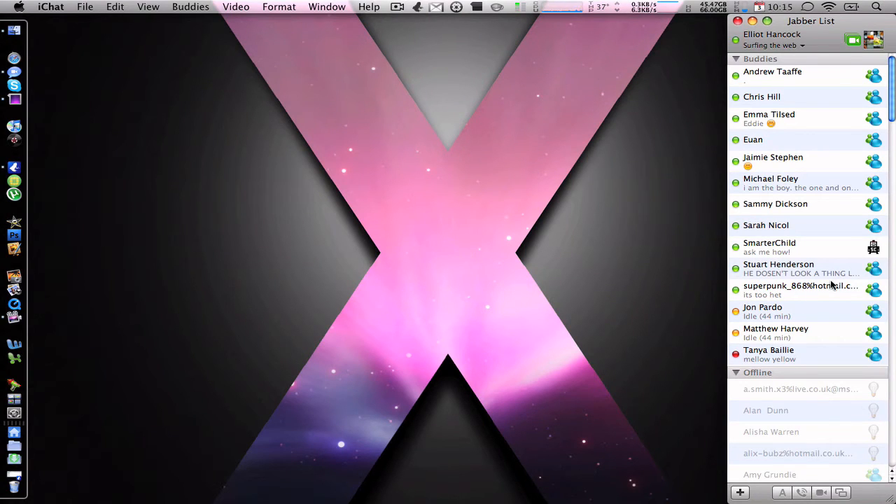
Start a conversation with the SmarterChild buddy from the Jabber list
{"action": "double_click", "coordinate": [769, 243]}
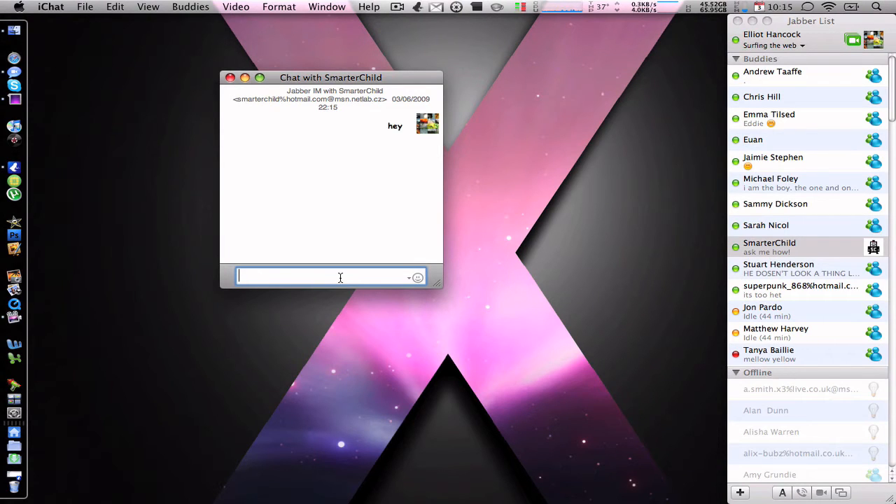
Send a greeting to SmarterChild, review the replies, and close the conversation
{"action": "key", "text": "Return"}
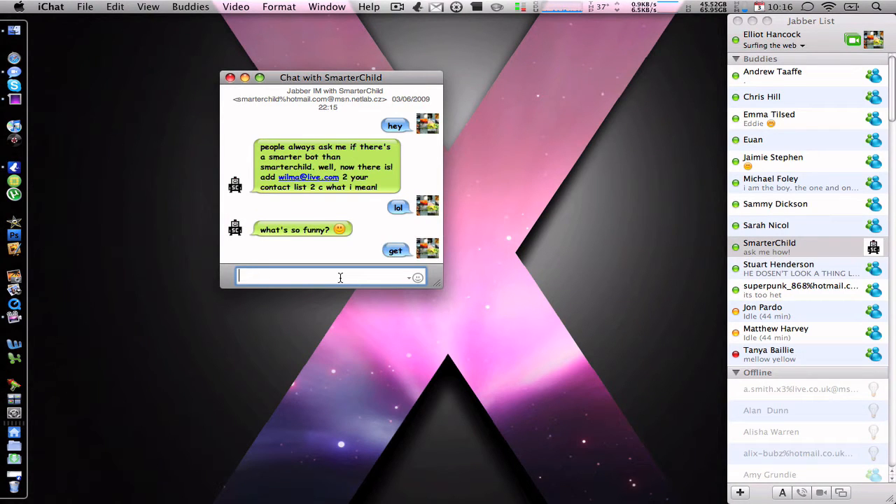
{"action": "scroll", "scroll_direction": "down", "scroll_amount": 3}
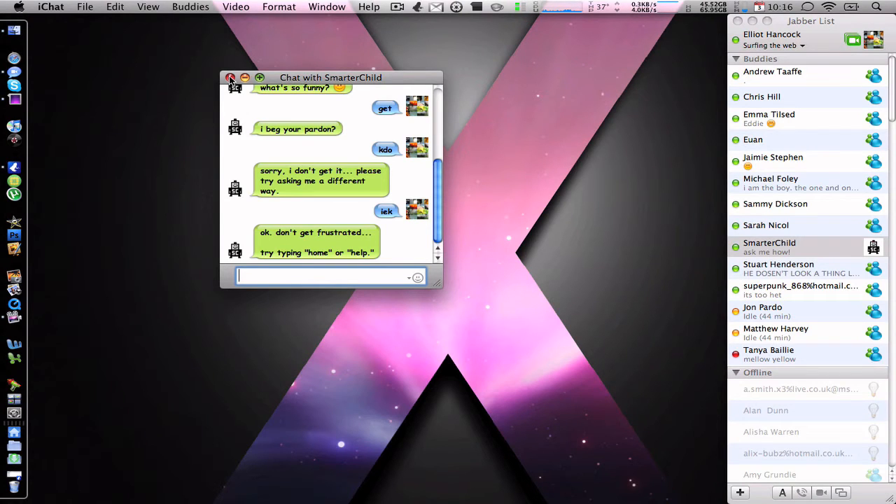
{"action": "left_click", "coordinate": [230, 77]}
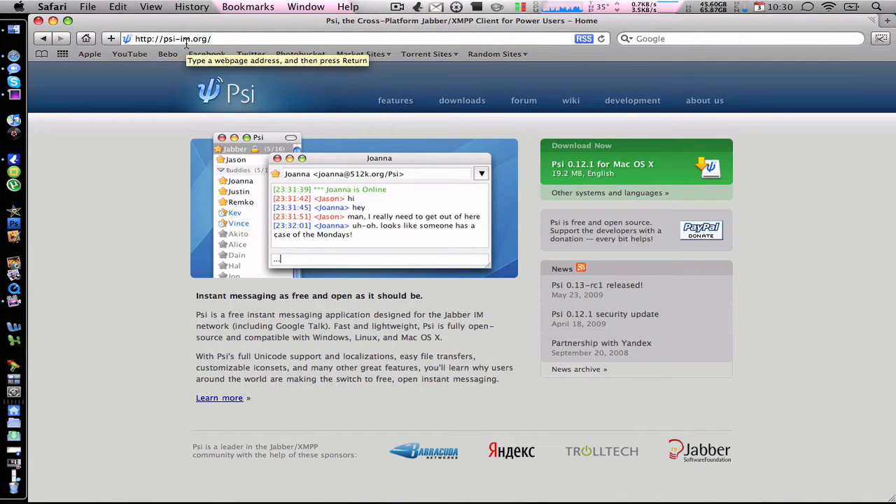
{"action": "mouse_move", "coordinate": [177, 63]}
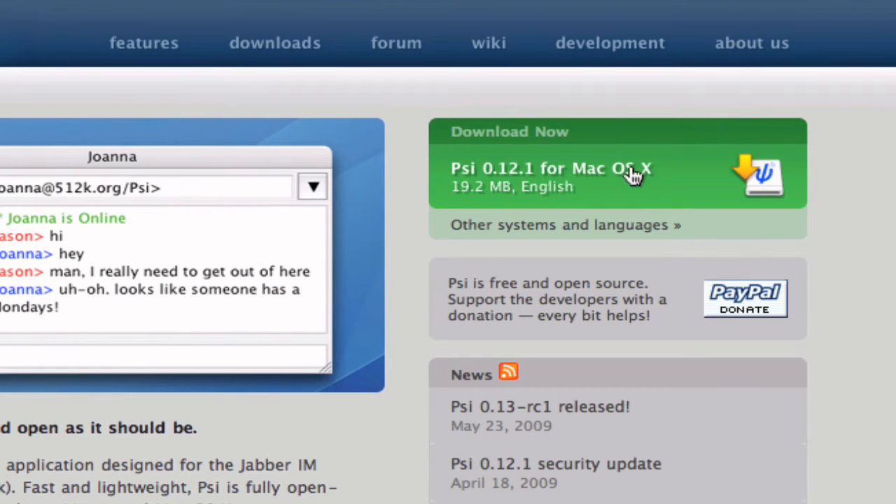
Download Psi 0.12.1 for Mac OS X from psi-im.org
{"action": "left_click", "coordinate": [630, 168]}
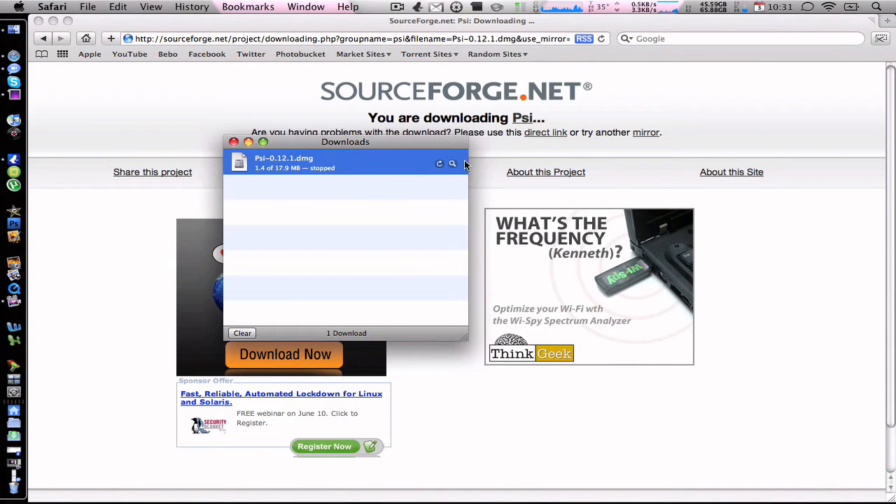
Clear the stopped Psi-0.12.1.dmg download and close the Downloads window
{"action": "left_click", "coordinate": [439, 164]}
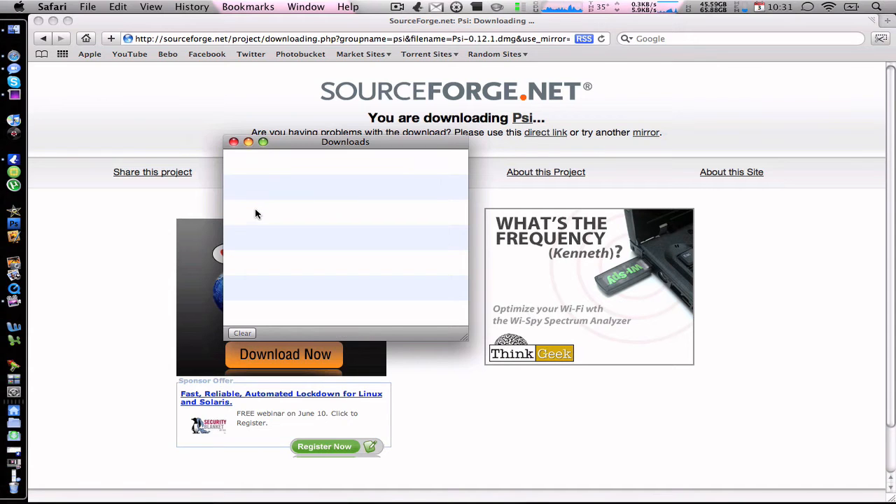
{"action": "left_click", "coordinate": [234, 142]}
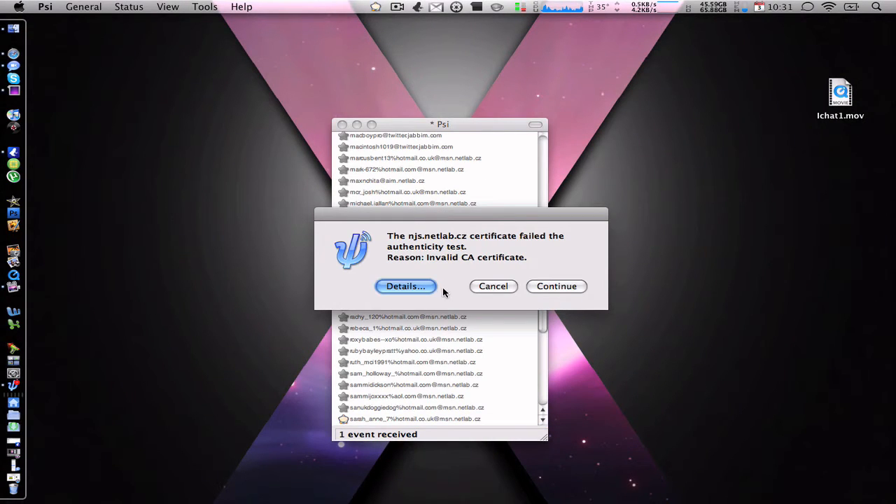
Continue past the njs.netlab.cz certificate warning and review the Psi menu options
{"action": "left_click", "coordinate": [555, 285]}
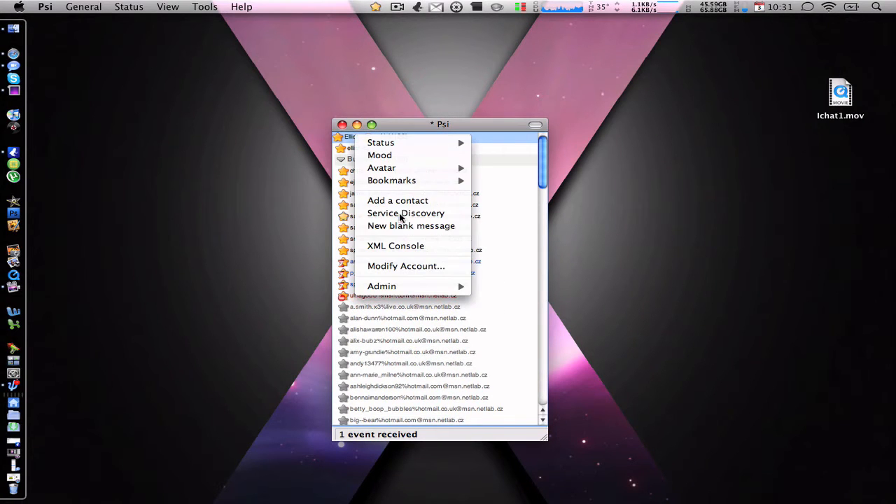
{"action": "mouse_move", "coordinate": [380, 142]}
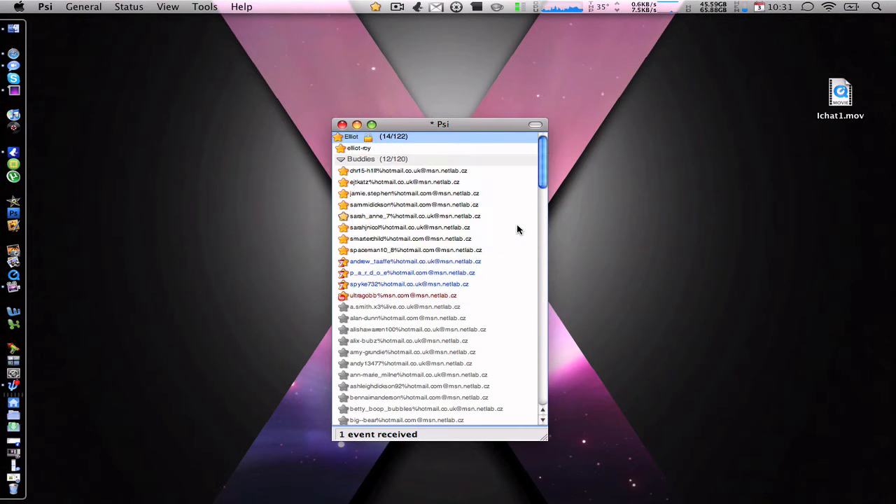
{"action": "scroll", "scroll_direction": "down", "scroll_amount": 3}
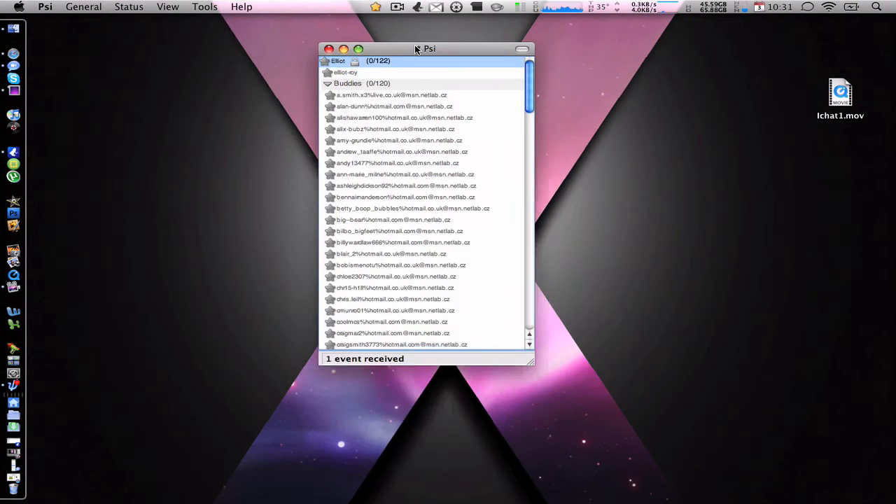
{"action": "left_click", "coordinate": [45, 6]}
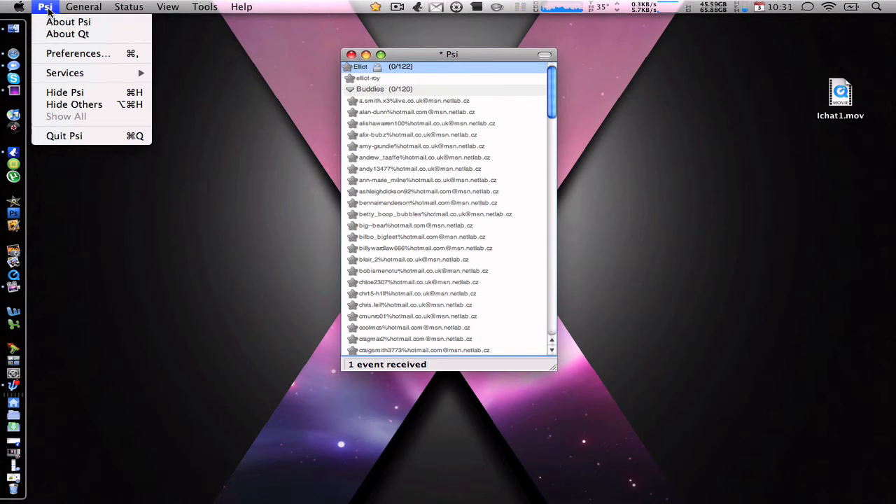
{"action": "mouse_move", "coordinate": [78, 53]}
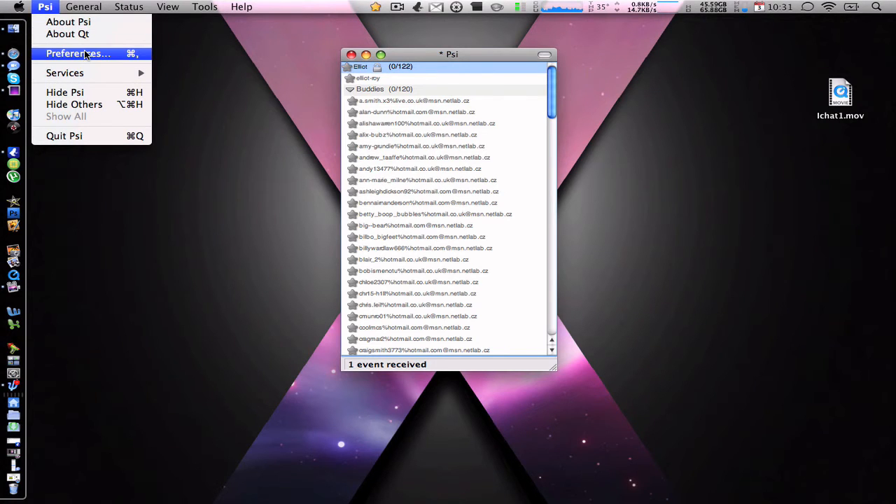
Reach the Add Account form from General > Account Setup in the Jabber Accounts list
{"action": "left_click", "coordinate": [83, 7]}
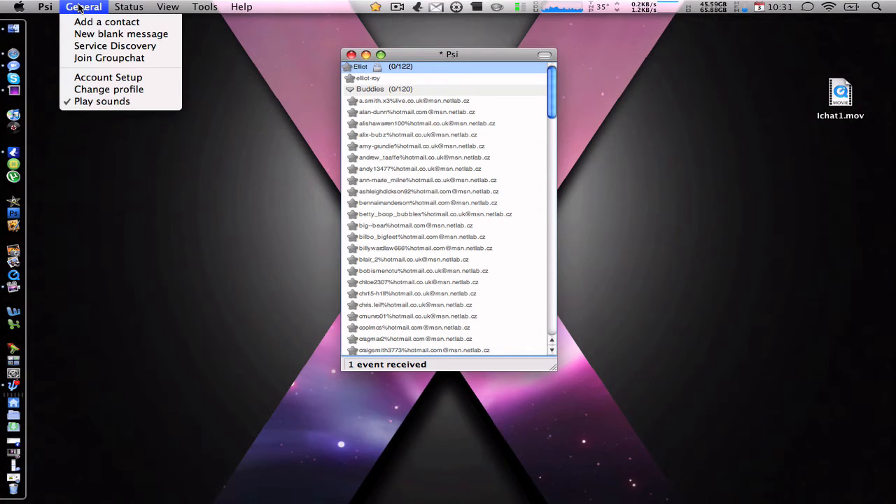
{"action": "mouse_move", "coordinate": [109, 58]}
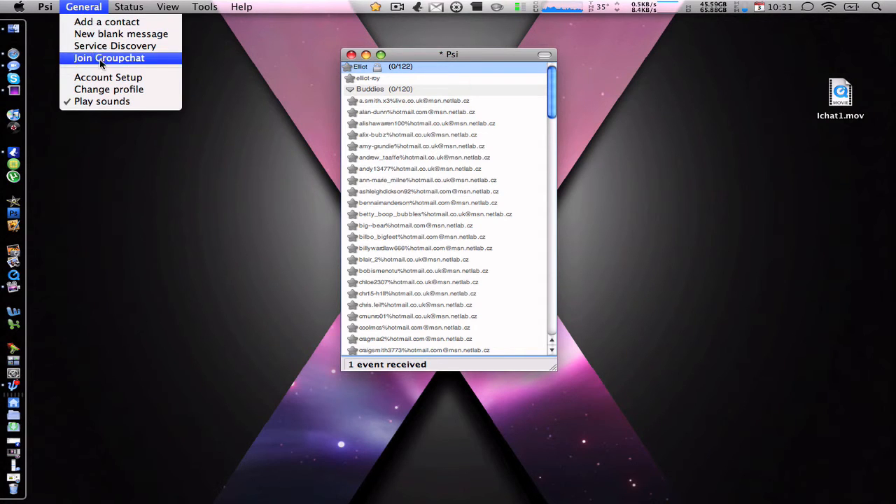
{"action": "left_click", "coordinate": [107, 77]}
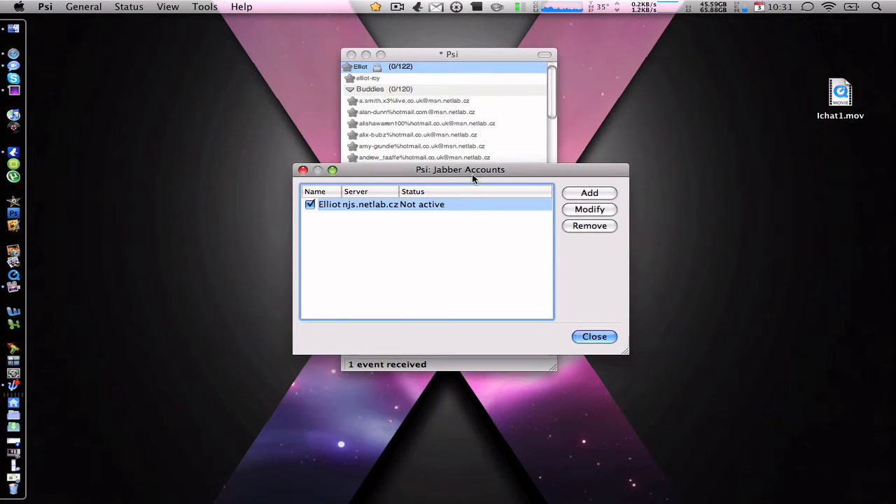
{"action": "mouse_move", "coordinate": [485, 202]}
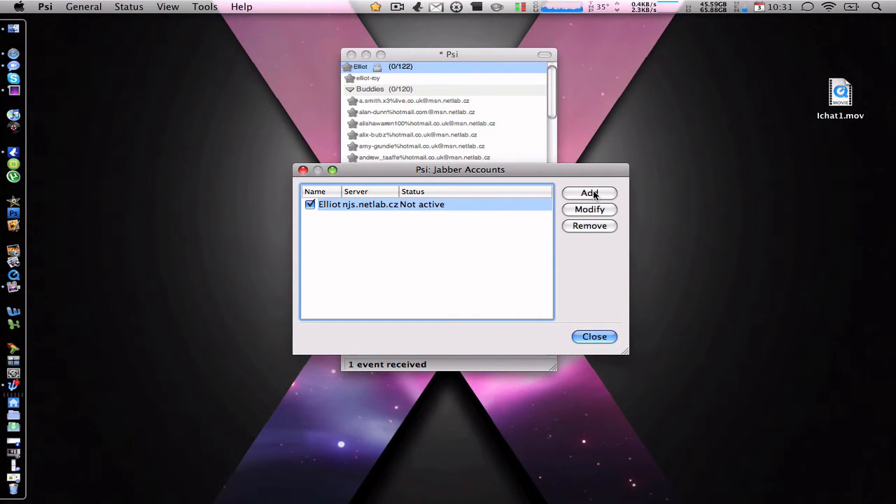
{"action": "left_click", "coordinate": [588, 192]}
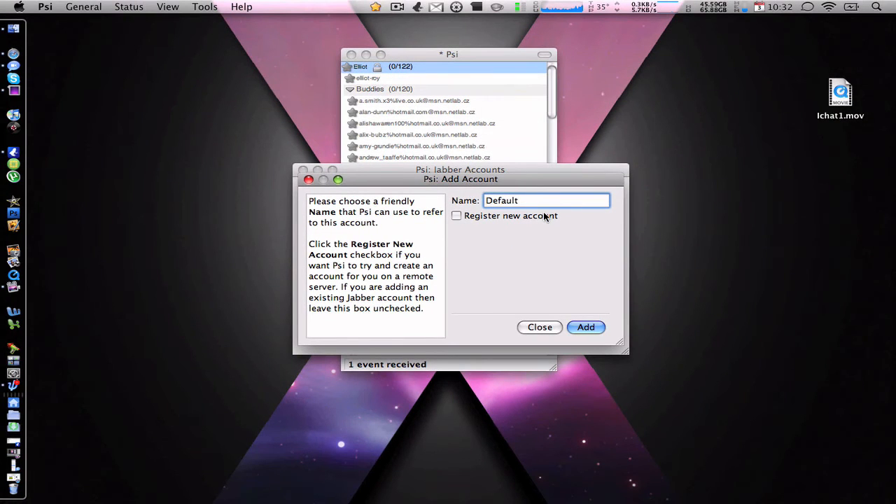
{"action": "left_click", "coordinate": [539, 327]}
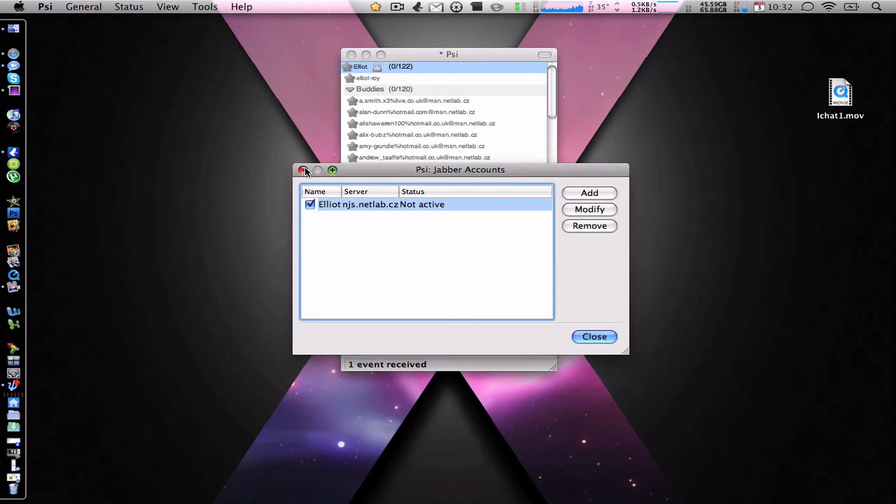
{"action": "left_click", "coordinate": [588, 192]}
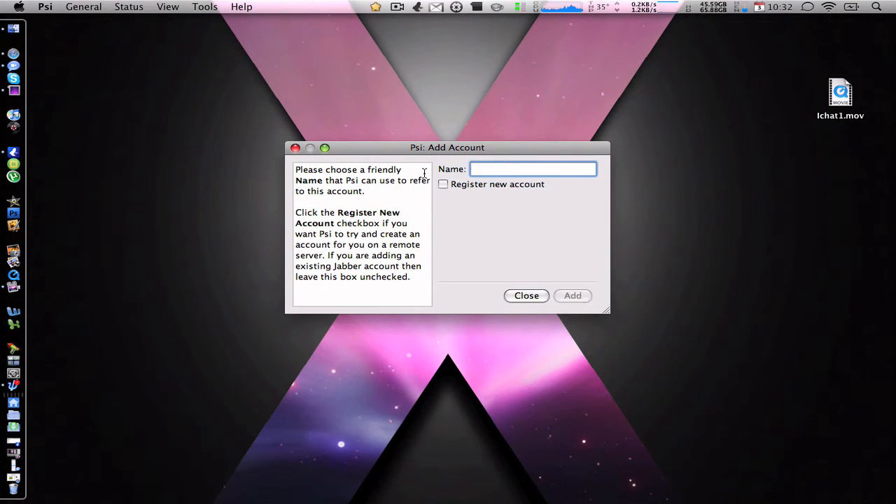
Add an account named 12345 with 'Register new account' ticked
{"action": "type", "text": "sa"}
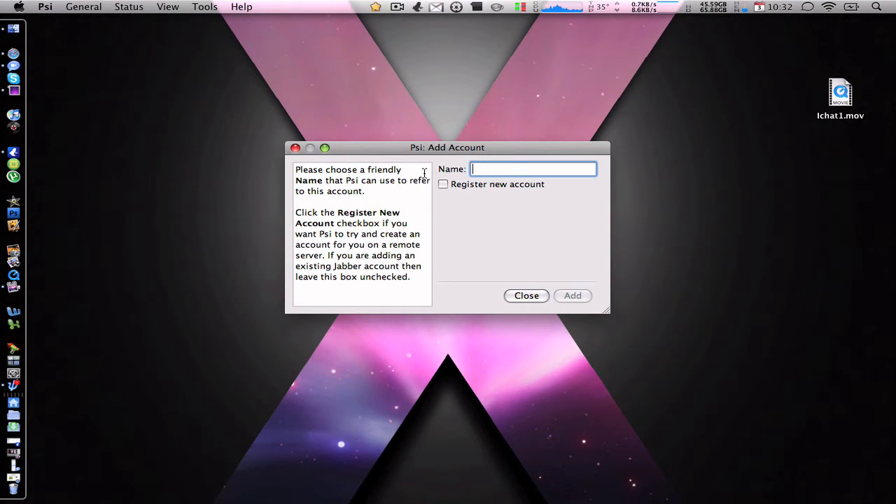
{"action": "left_click", "coordinate": [442, 184]}
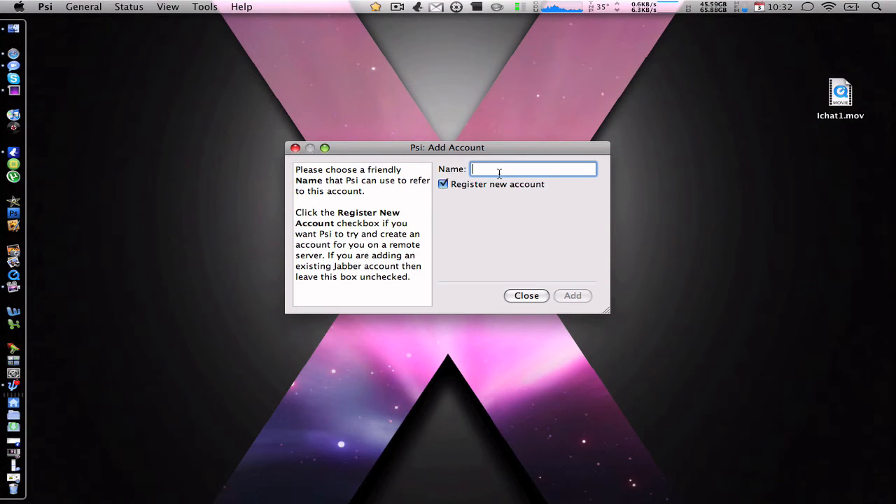
{"action": "type", "text": "12345"}
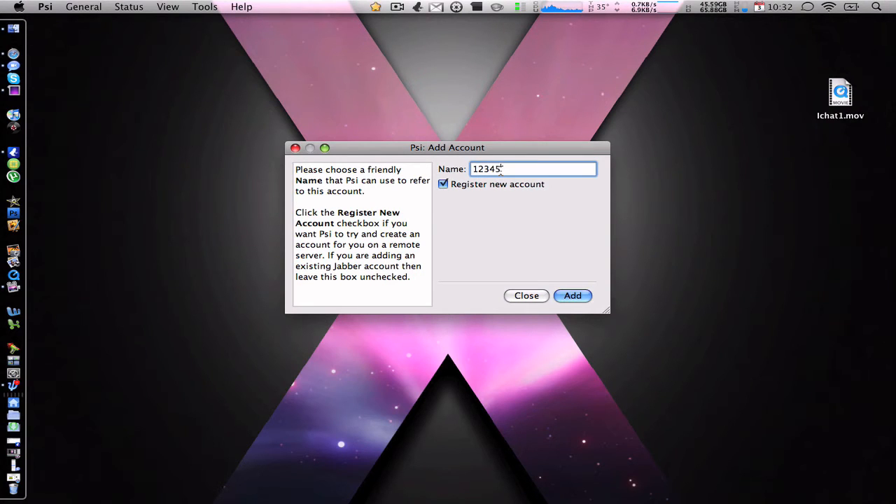
{"action": "left_click", "coordinate": [573, 295]}
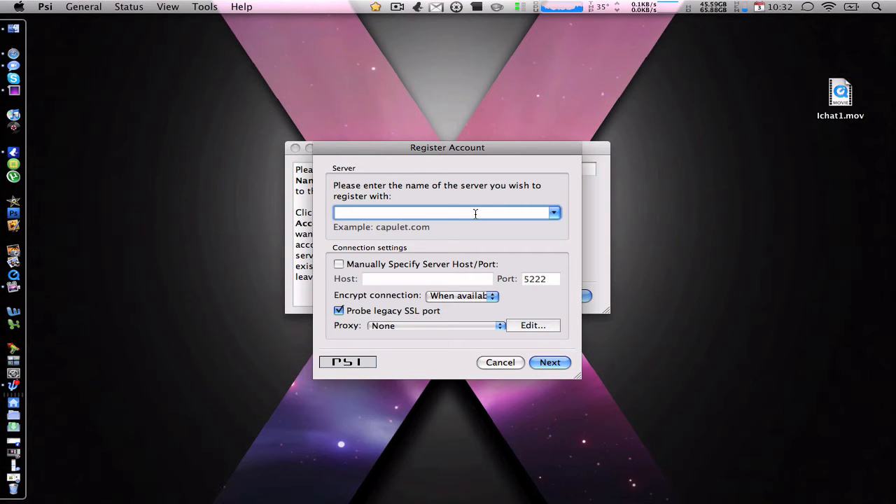
Enter njs.netlab.cz as the registration server and submit it
{"action": "left_click", "coordinate": [441, 213]}
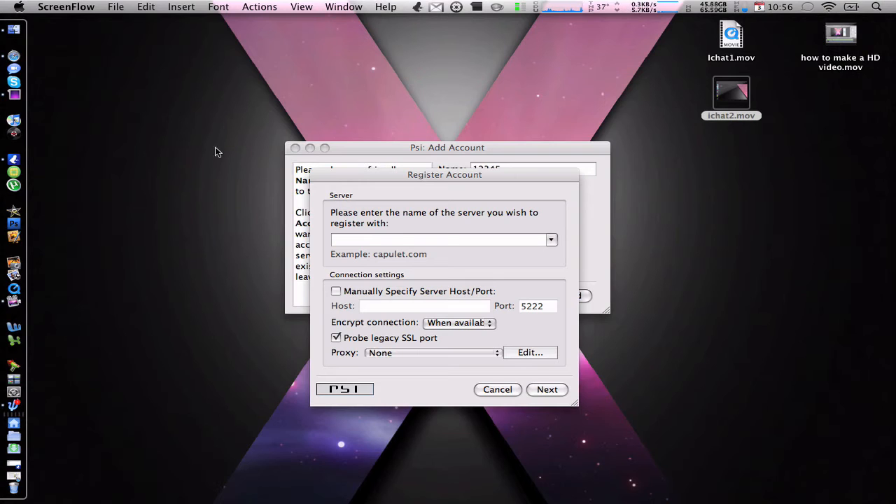
{"action": "left_click", "coordinate": [145, 6]}
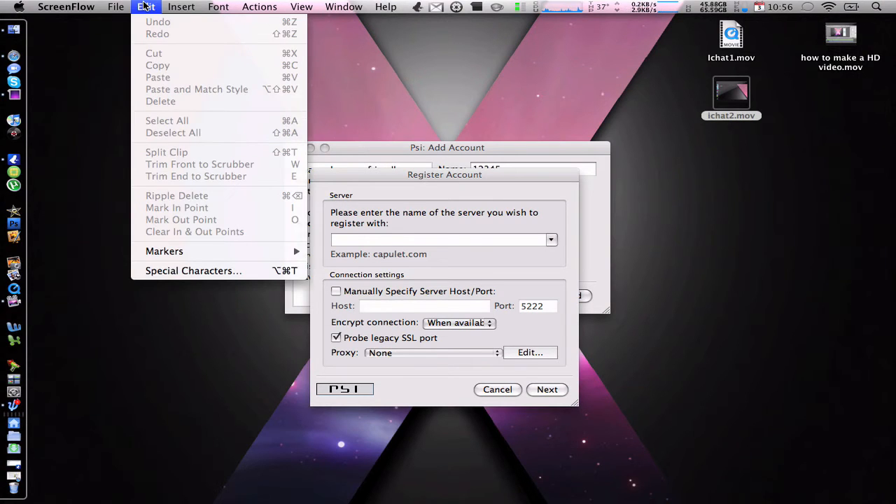
{"action": "left_click", "coordinate": [181, 6]}
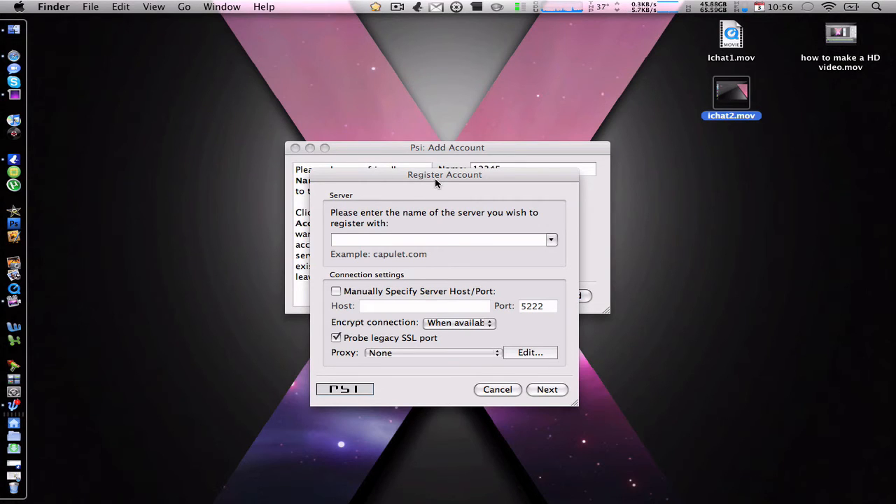
{"action": "left_click", "coordinate": [438, 240]}
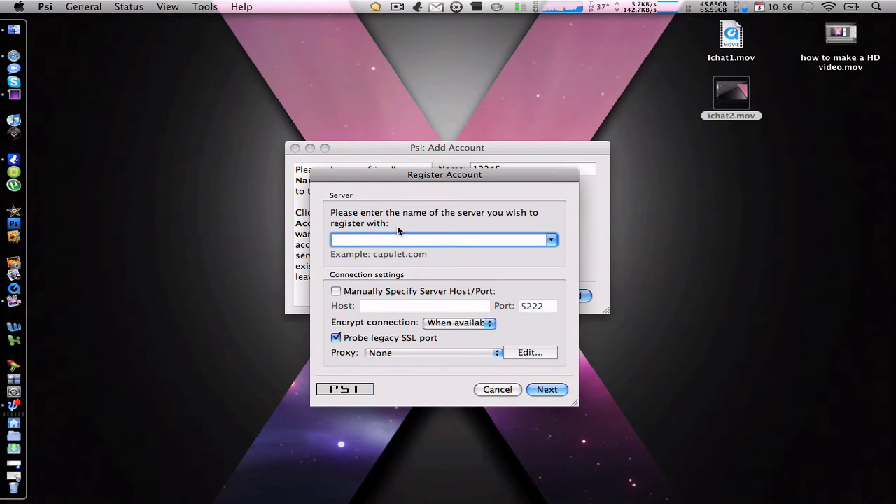
{"action": "type", "text": "njs."}
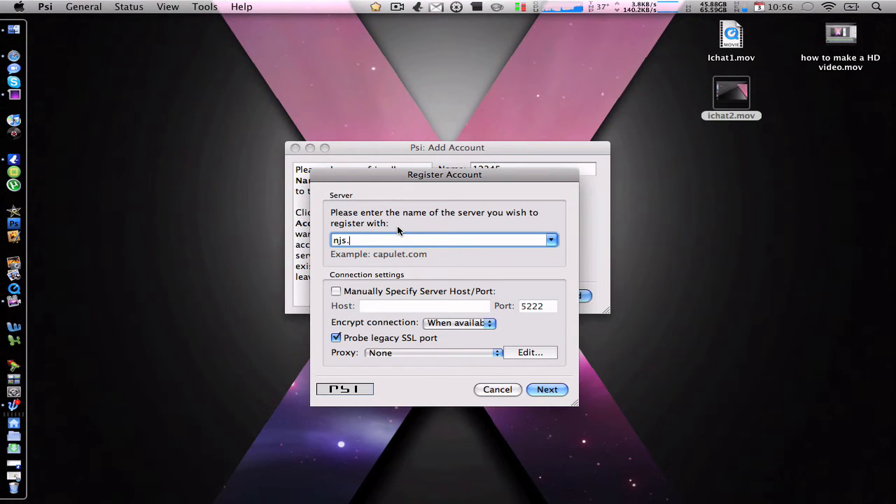
{"action": "type", "text": "netlab.cz"}
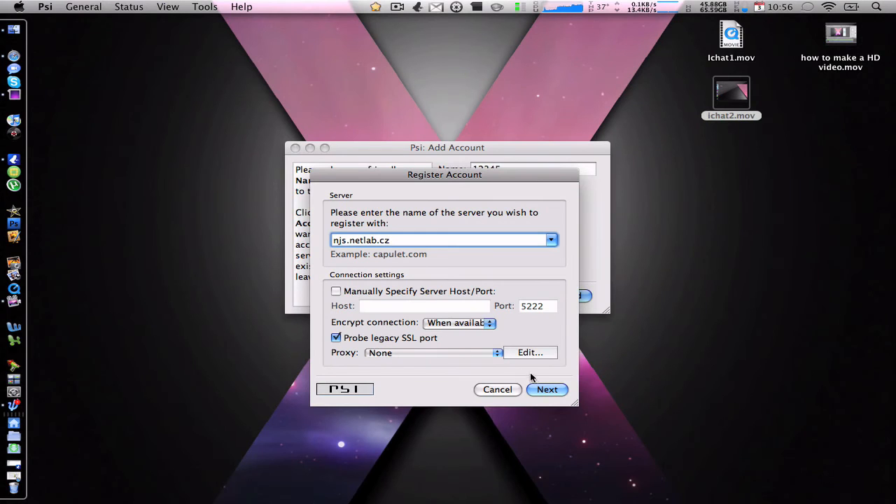
{"action": "left_click", "coordinate": [546, 389]}
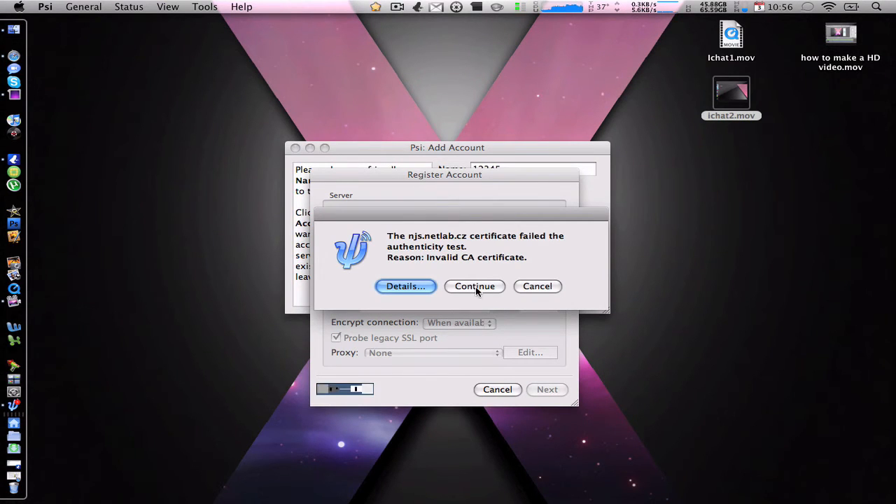
Accept the untrusted njs.netlab.cz certificate and move to the username field
{"action": "left_click", "coordinate": [474, 286]}
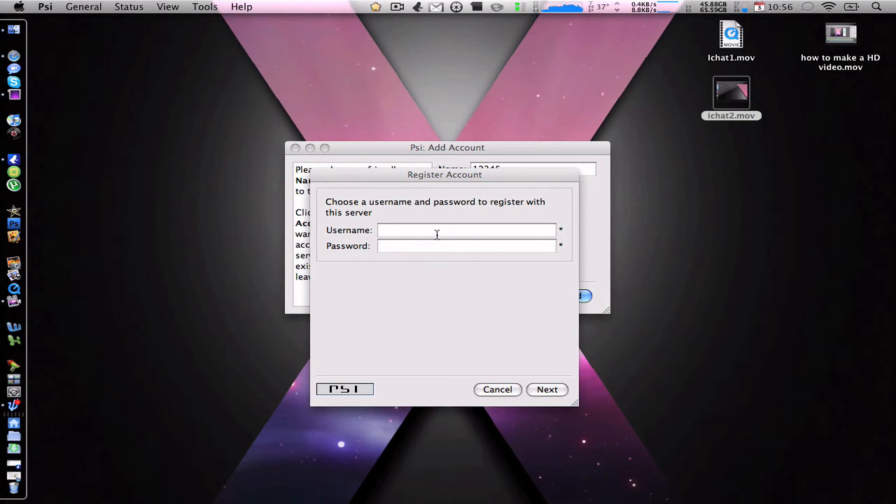
{"action": "left_click", "coordinate": [465, 231]}
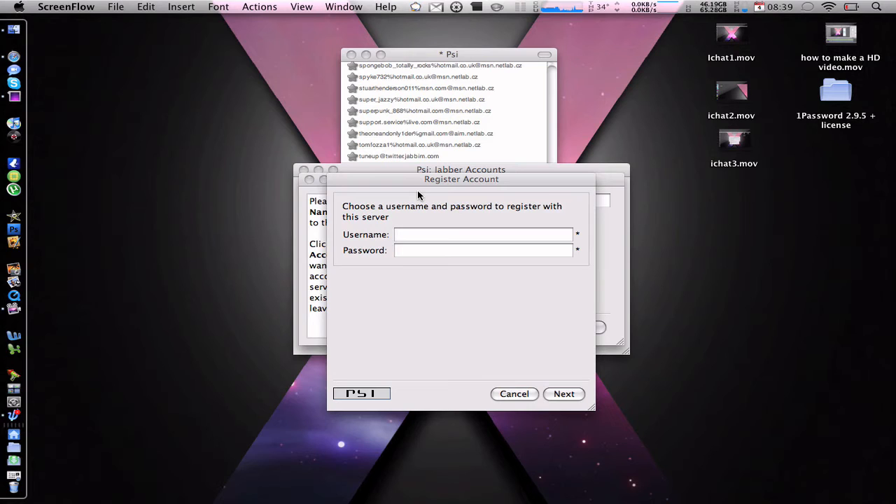
{"action": "left_click", "coordinate": [483, 234]}
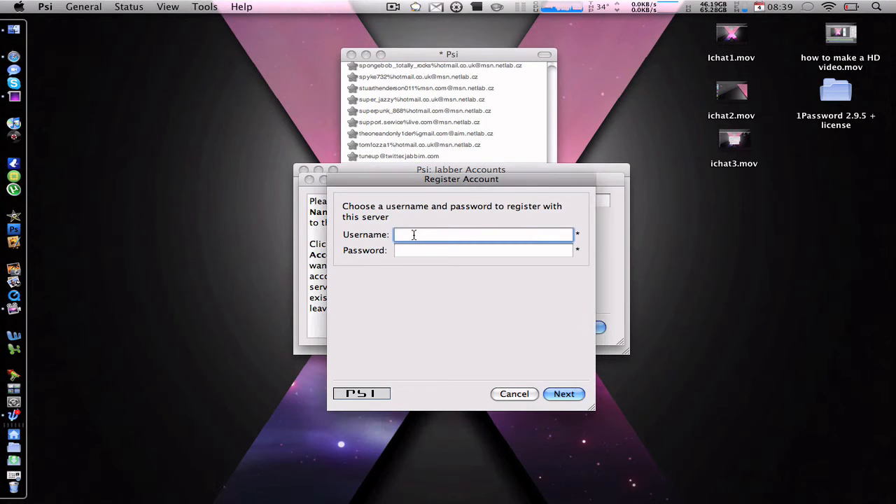
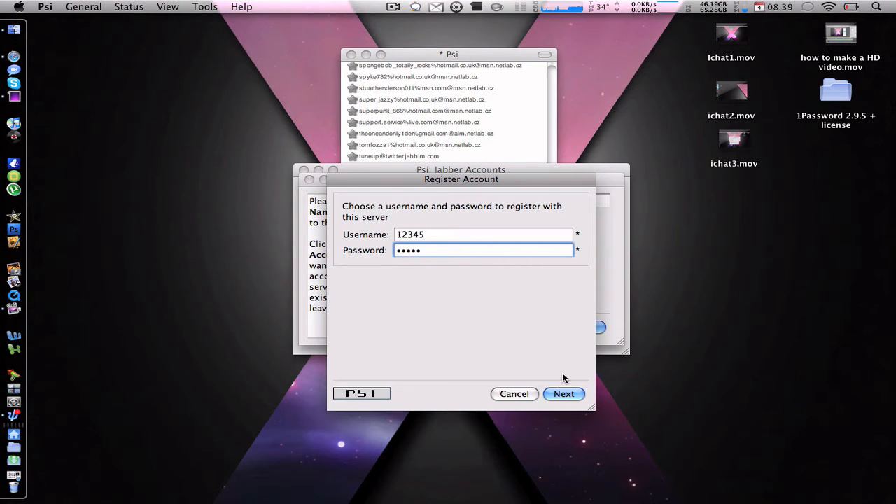
{"action": "left_click", "coordinate": [564, 393]}
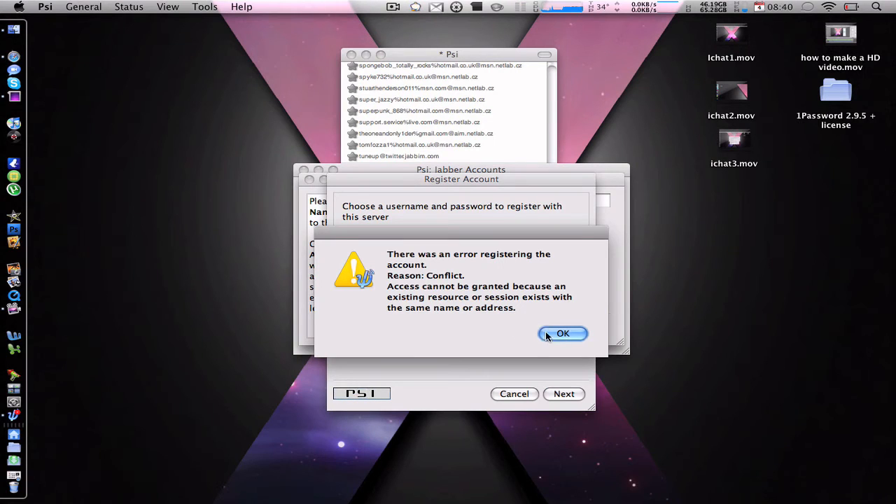
Dismiss the name conflict error and resubmit with the username changed to 12345q
{"action": "left_click", "coordinate": [563, 333]}
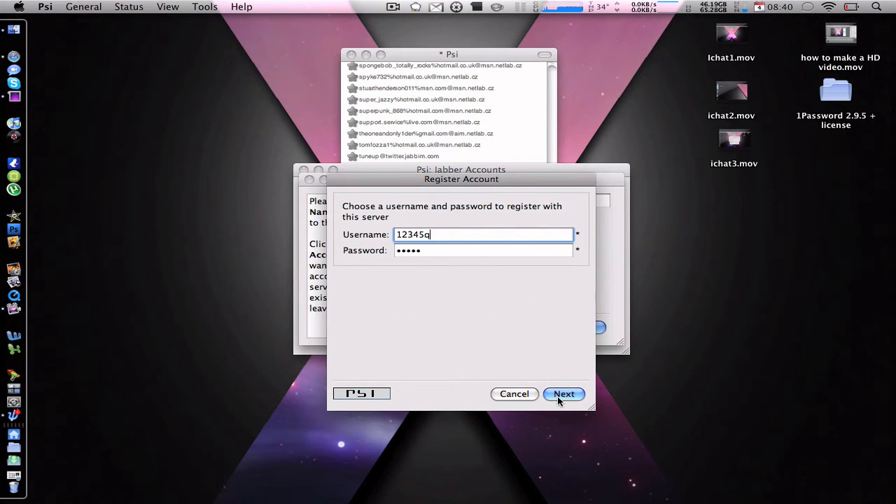
{"action": "left_click", "coordinate": [563, 393]}
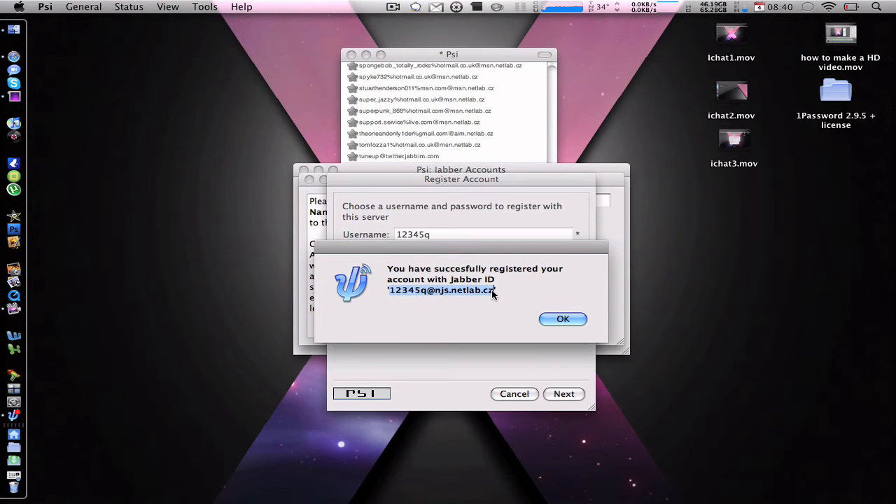
{"action": "mouse_move", "coordinate": [436, 276]}
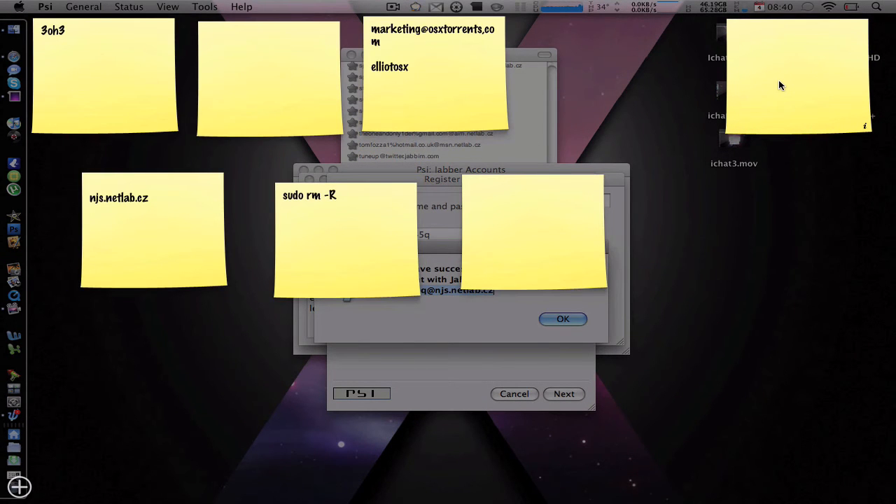
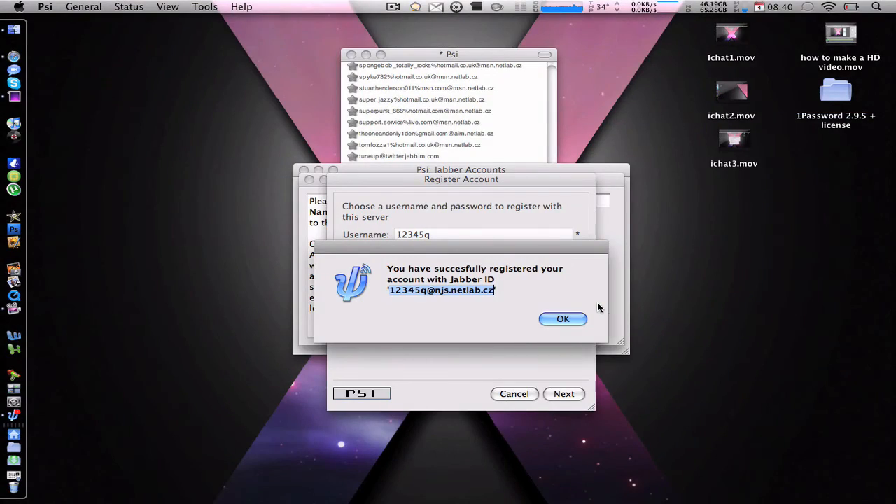
{"action": "left_click", "coordinate": [562, 319]}
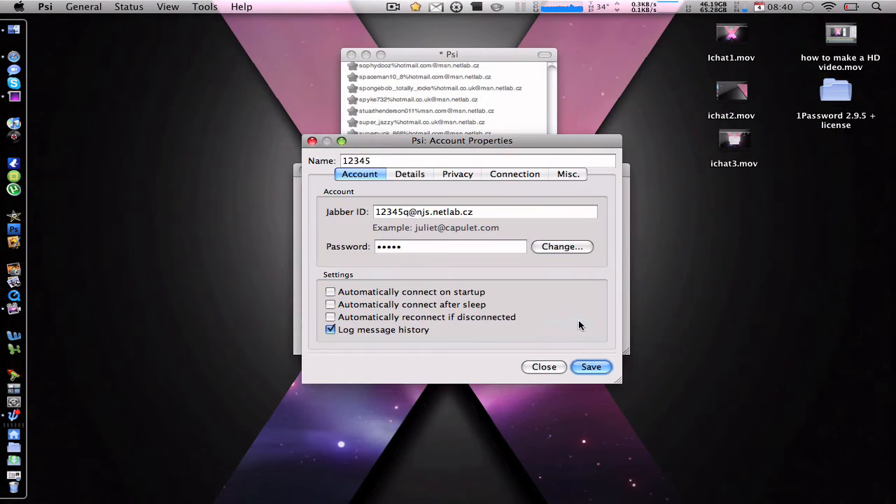
{"action": "mouse_move", "coordinate": [377, 203]}
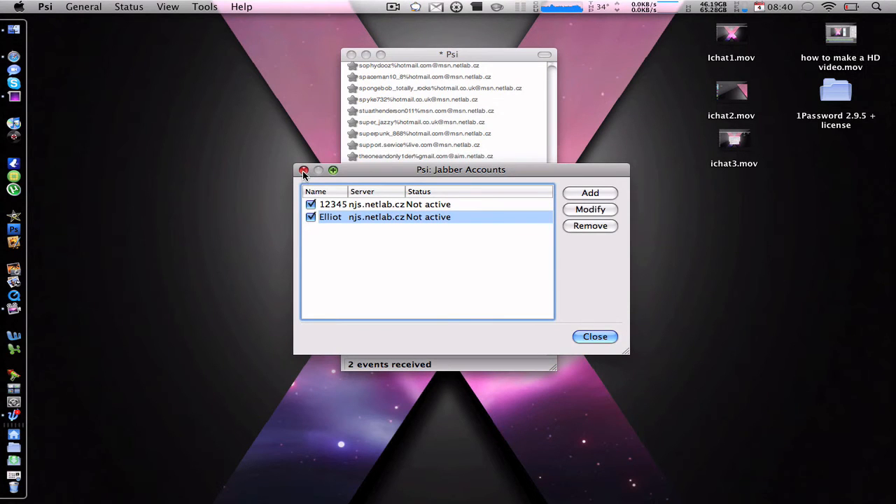
{"action": "left_click", "coordinate": [594, 336]}
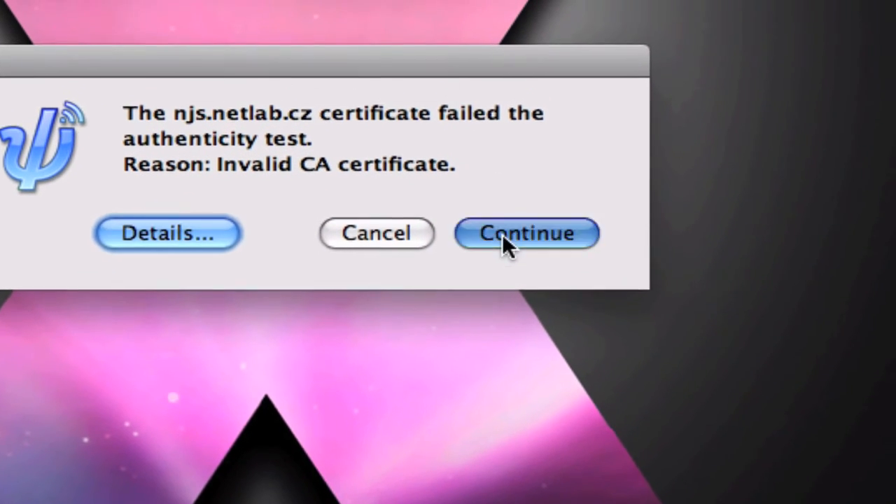
Accept the njs.netlab.cz certificate warning and the missing account information notice
{"action": "left_click", "coordinate": [526, 232]}
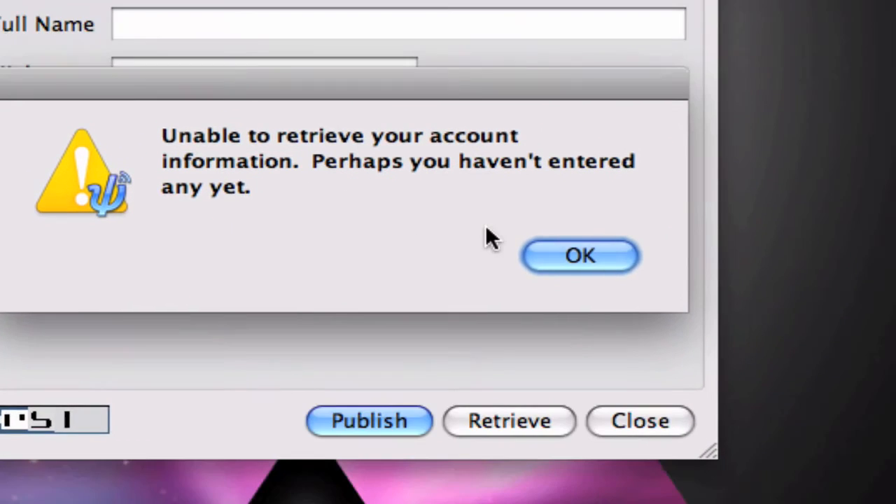
{"action": "left_click", "coordinate": [580, 255]}
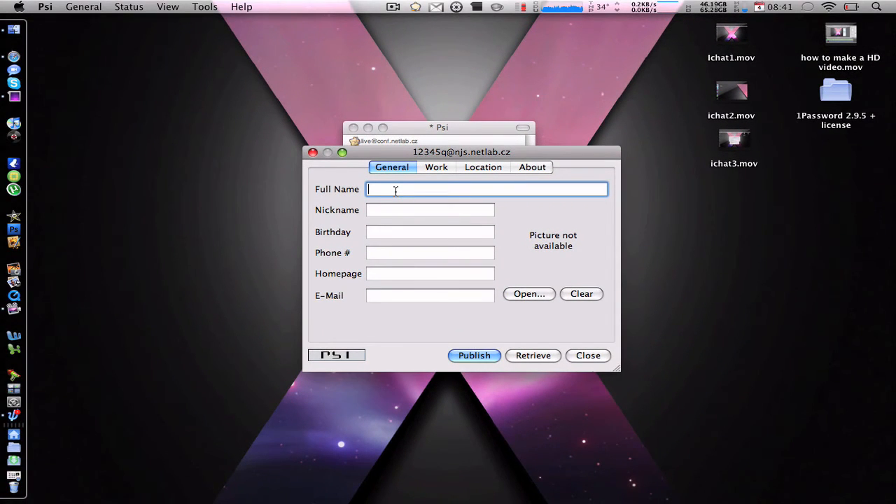
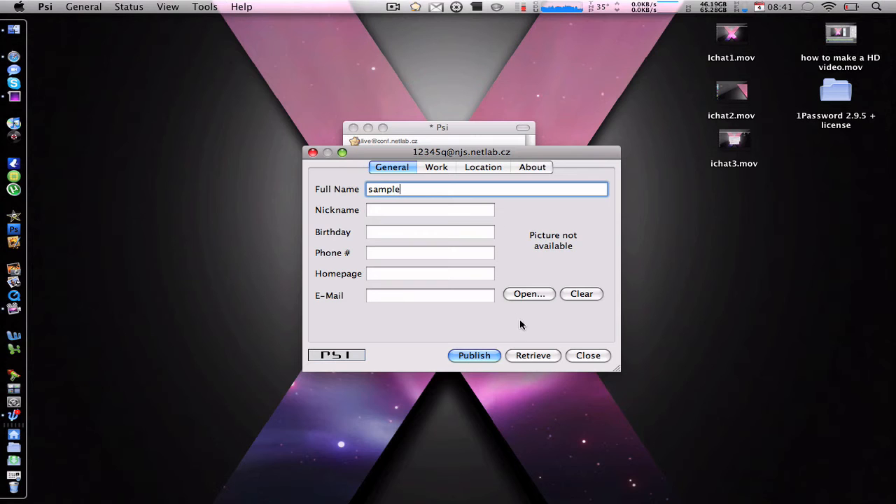
{"action": "left_click", "coordinate": [473, 355]}
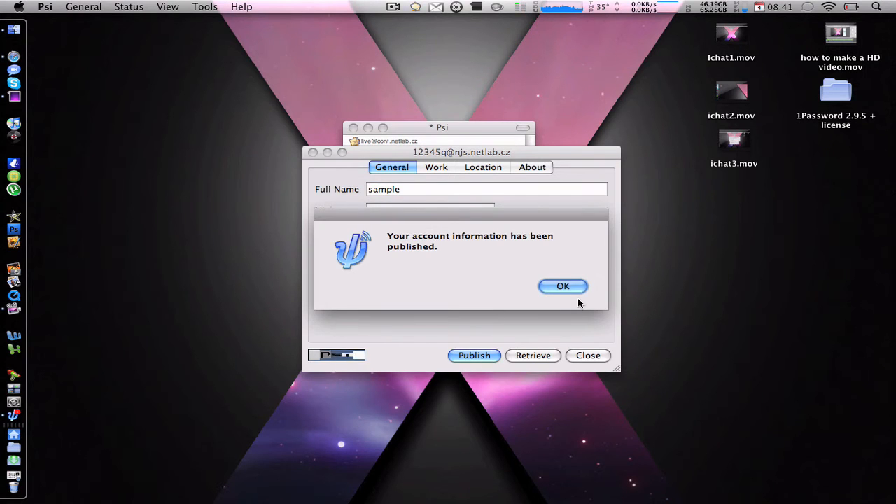
{"action": "left_click", "coordinate": [563, 285]}
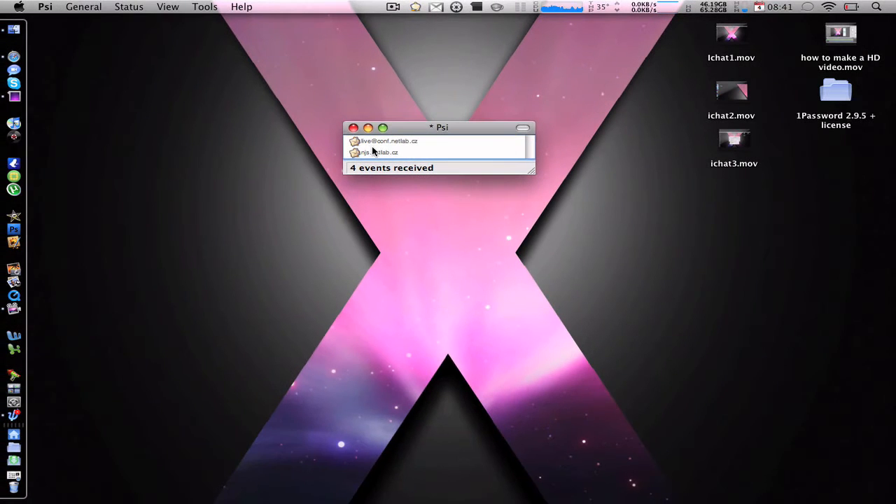
Browse and refresh the services offered by njs.netlab.cz in Service Discovery
{"action": "right_click", "coordinate": [378, 152]}
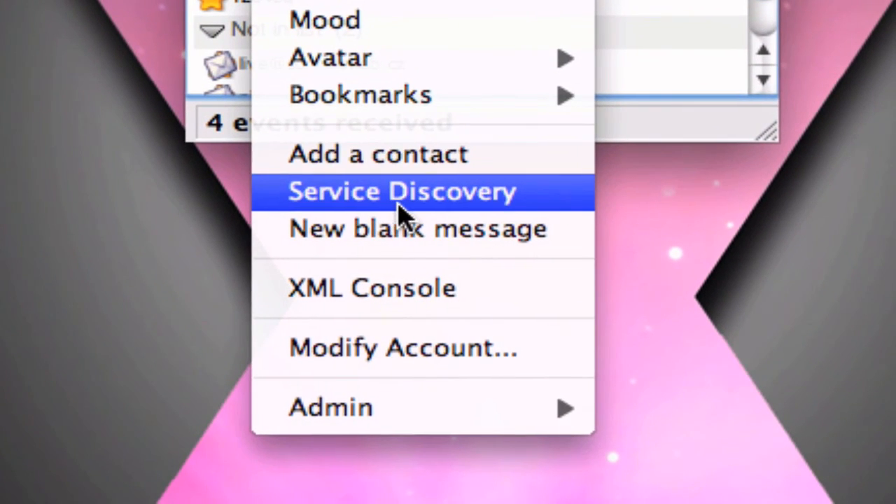
{"action": "left_click", "coordinate": [401, 192]}
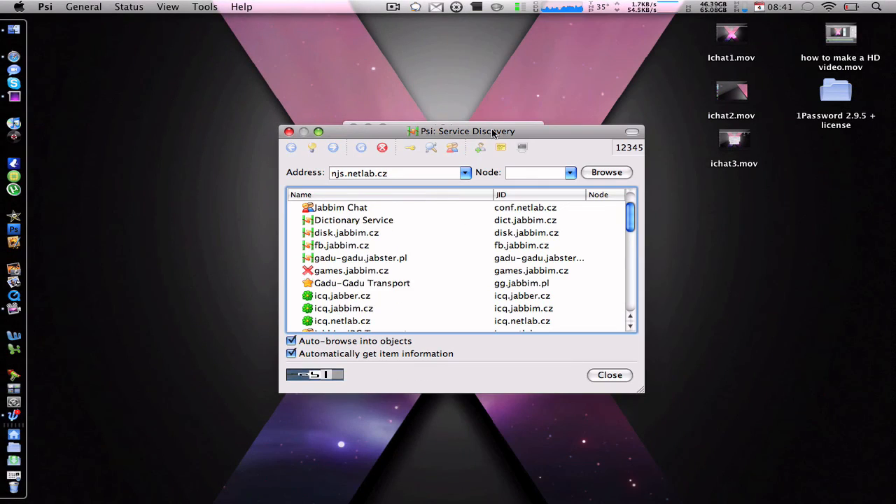
{"action": "left_click", "coordinate": [606, 172]}
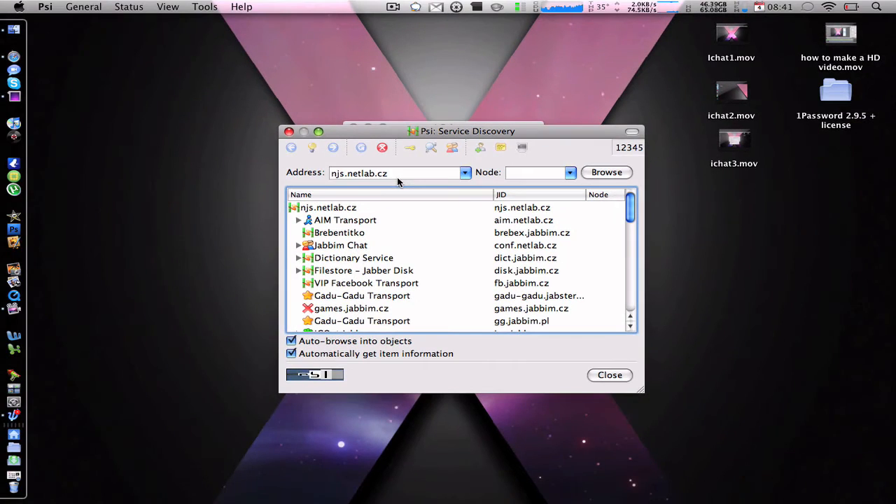
{"action": "mouse_move", "coordinate": [344, 219]}
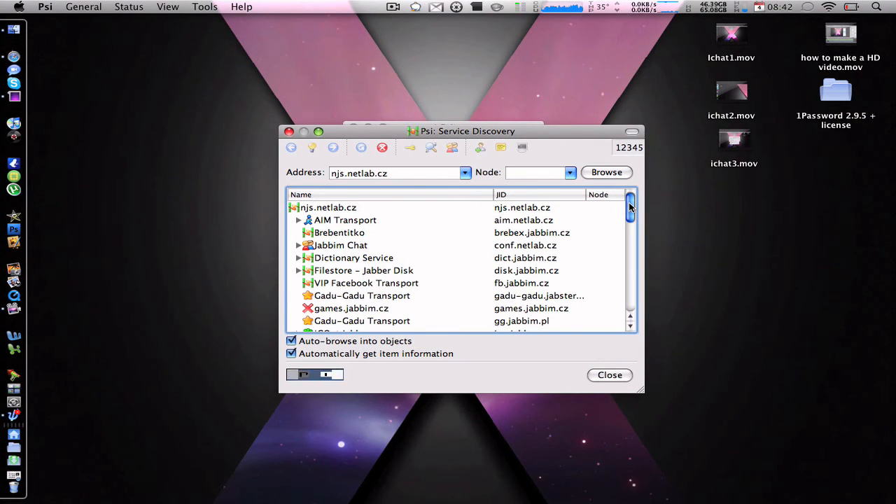
Locate MSN Transport in the service list and register the account with it
{"action": "scroll", "scroll_direction": "down", "scroll_amount": 3}
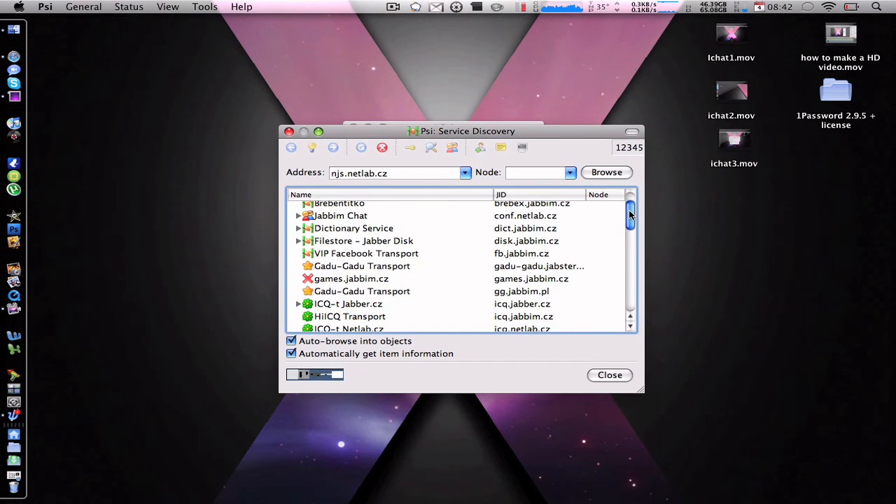
{"action": "scroll", "scroll_direction": "down", "scroll_amount": 3}
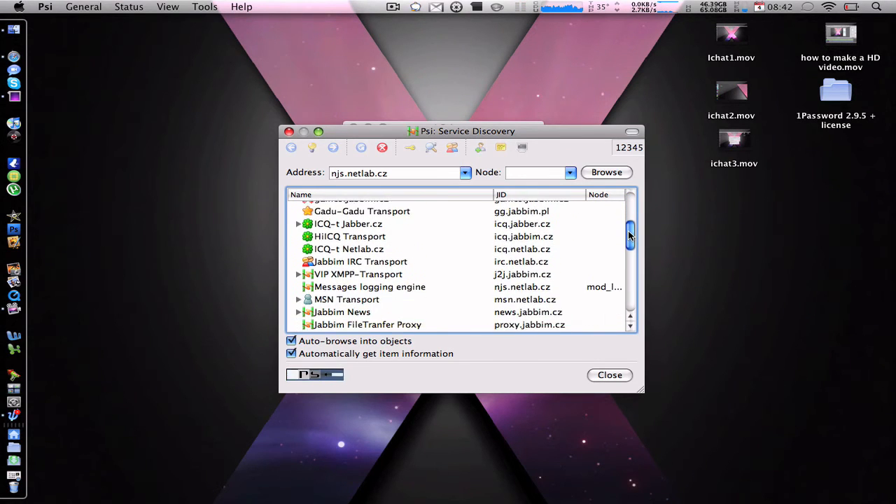
{"action": "scroll", "scroll_direction": "down", "scroll_amount": 3}
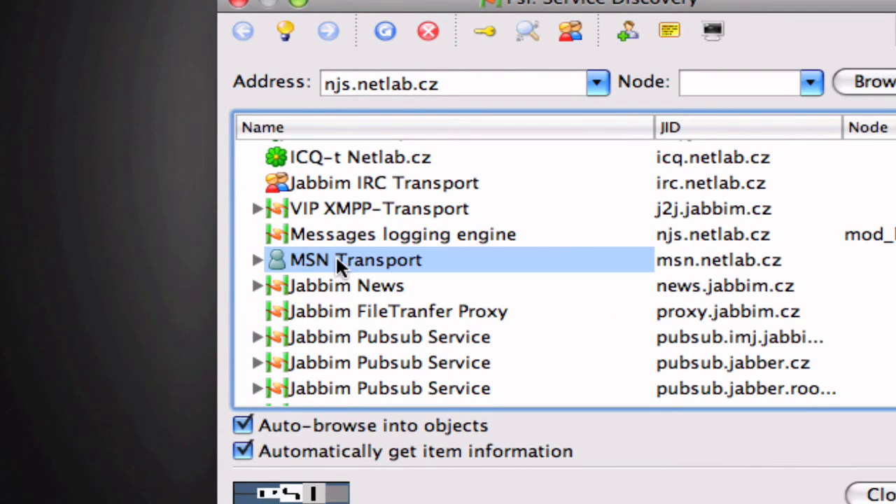
{"action": "right_click", "coordinate": [355, 259]}
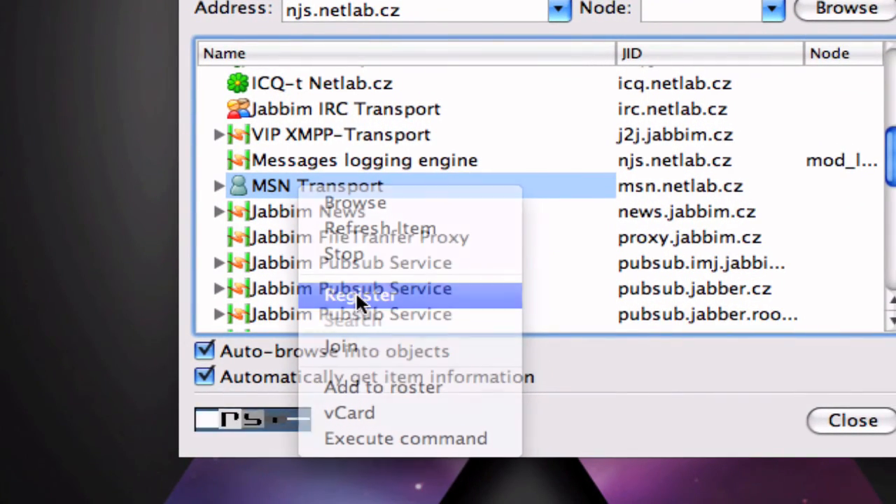
{"action": "left_click", "coordinate": [360, 295]}
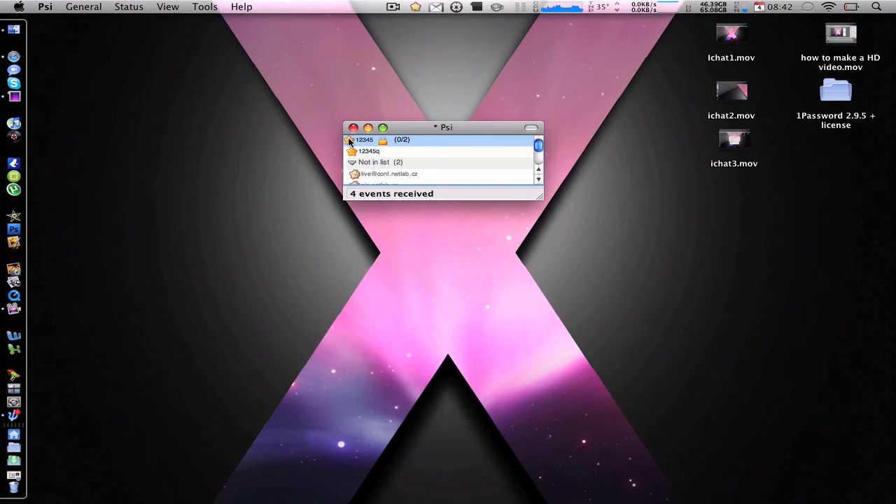
{"action": "left_click", "coordinate": [354, 127]}
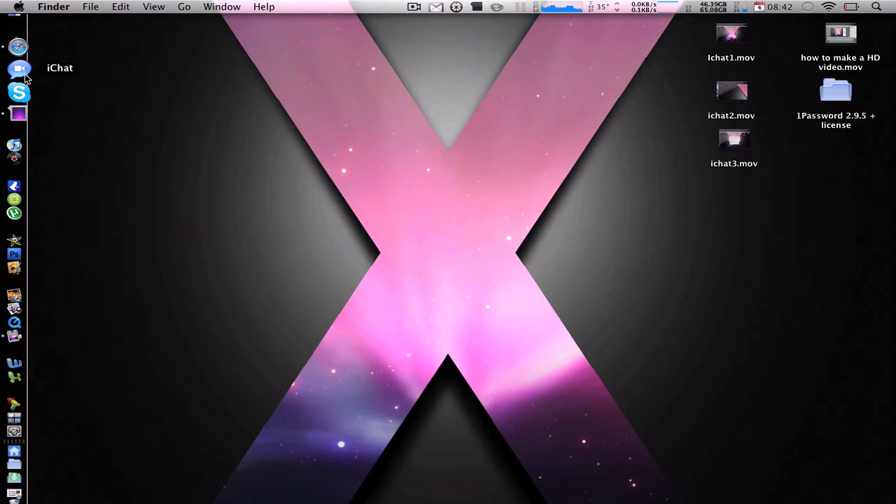
Launch iChat and show the Accounts pane of its Preferences
{"action": "left_click", "coordinate": [20, 68]}
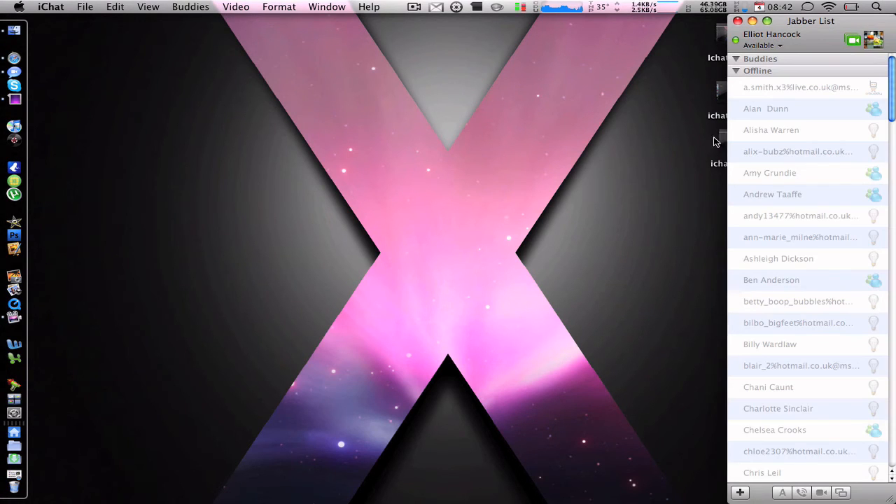
{"action": "mouse_move", "coordinate": [687, 70]}
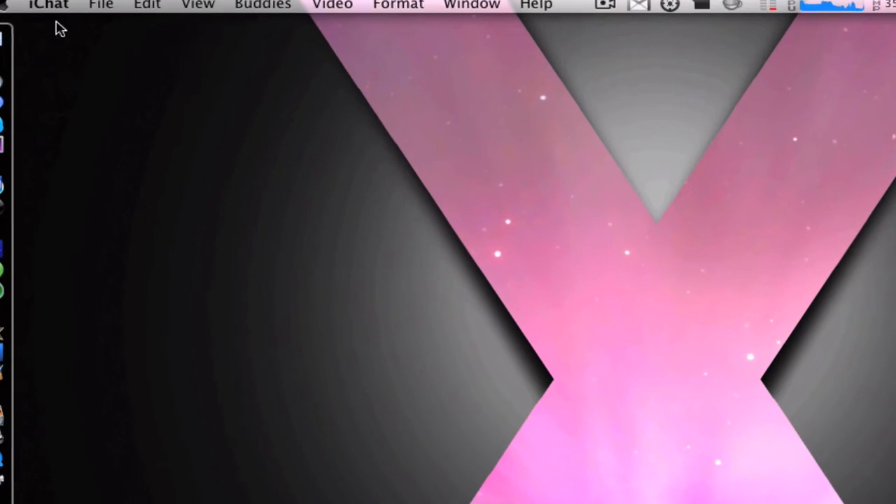
{"action": "left_click", "coordinate": [49, 5]}
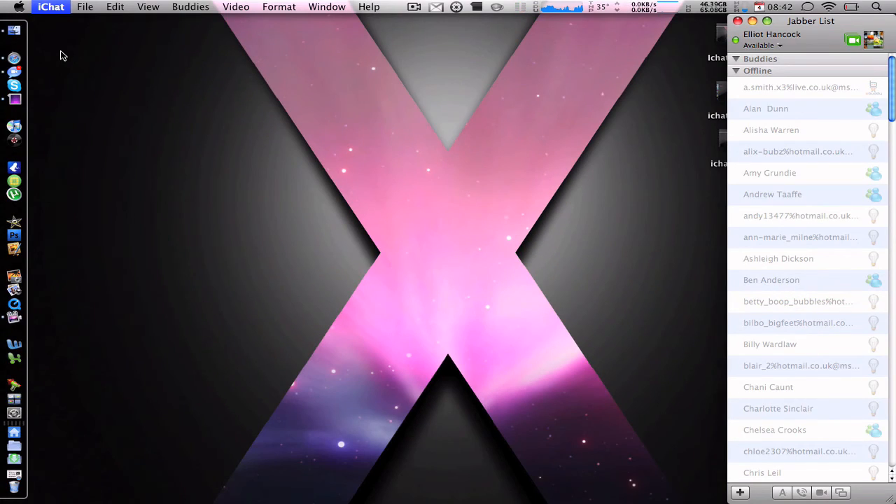
{"action": "mouse_move", "coordinate": [394, 64]}
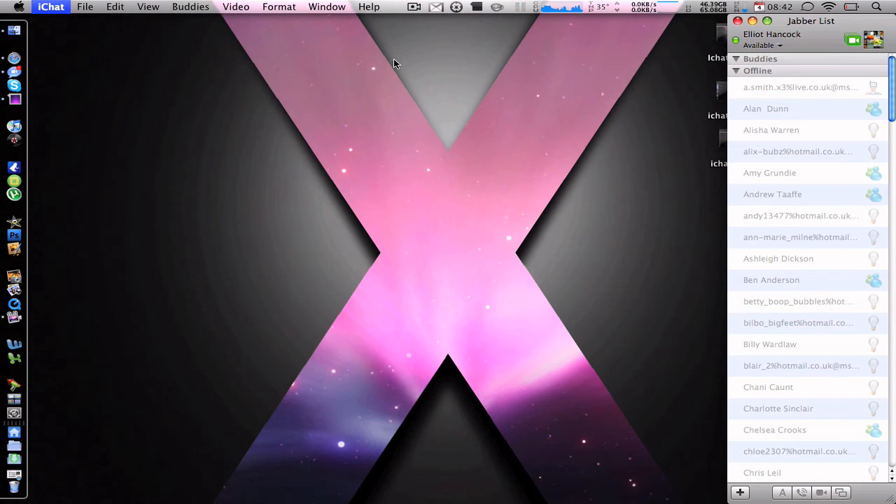
{"action": "mouse_move", "coordinate": [605, 126]}
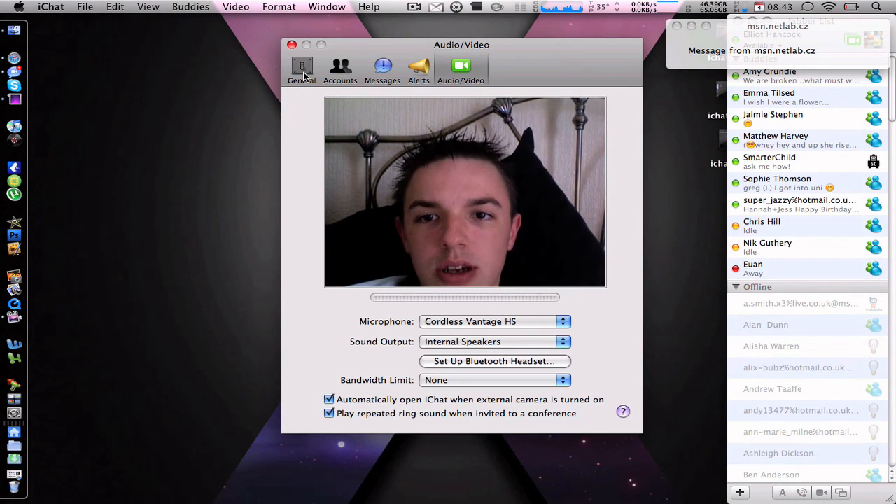
{"action": "left_click", "coordinate": [301, 66]}
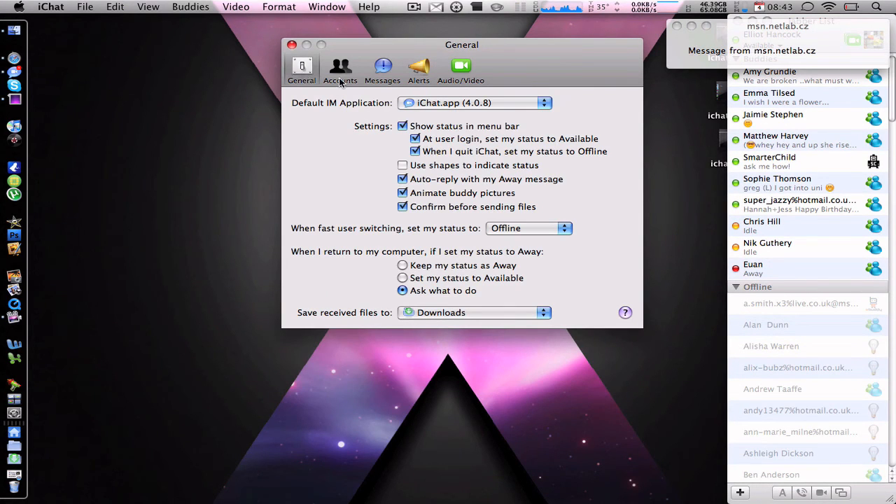
{"action": "left_click", "coordinate": [340, 67]}
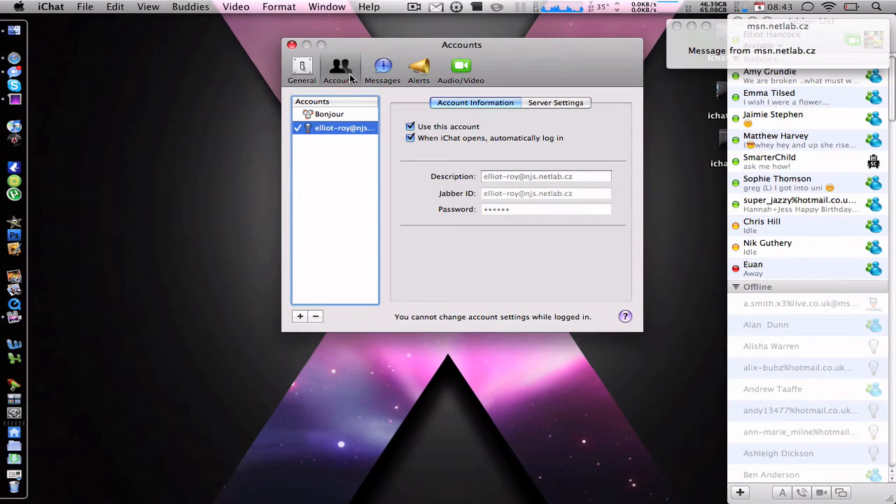
Add a new Jabber Account in iChat with name 12345 and its password
{"action": "left_click", "coordinate": [300, 316]}
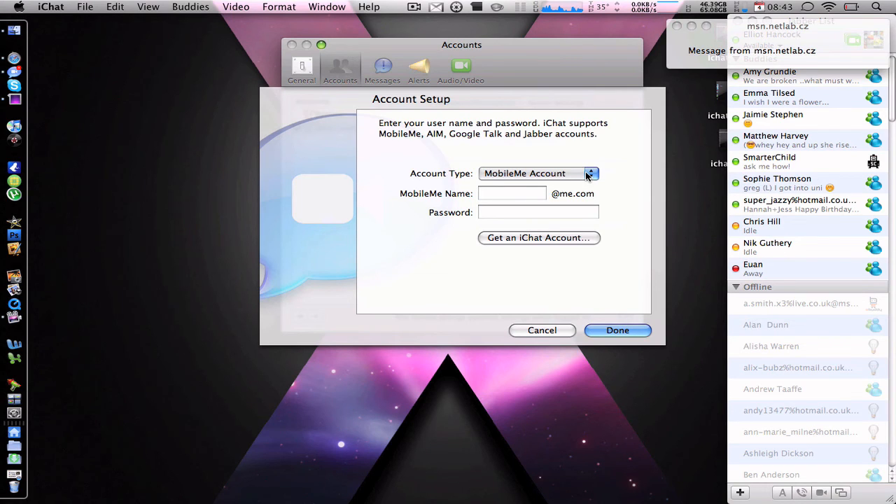
{"action": "left_click", "coordinate": [590, 173]}
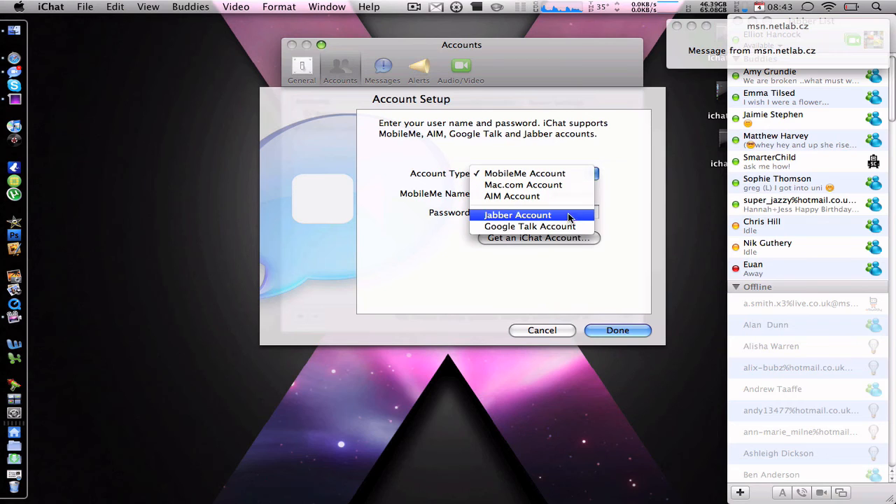
{"action": "mouse_move", "coordinate": [523, 184]}
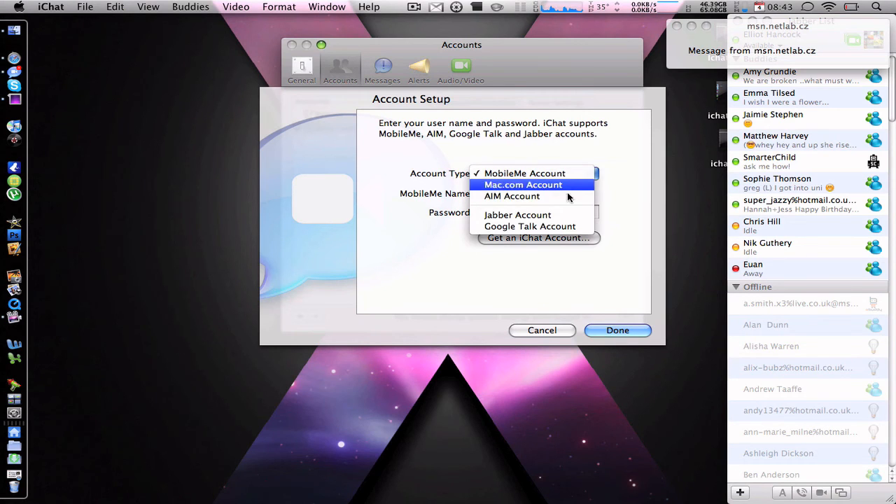
{"action": "left_click", "coordinate": [517, 214]}
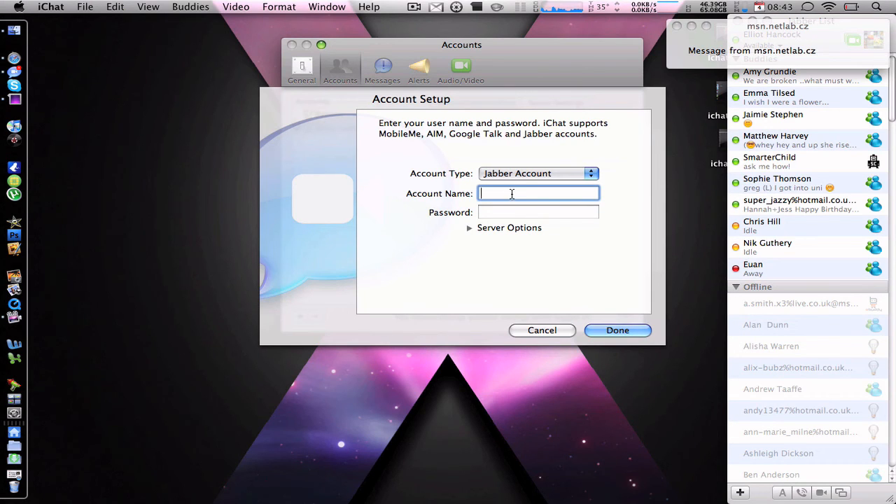
{"action": "type", "text": "12345q"}
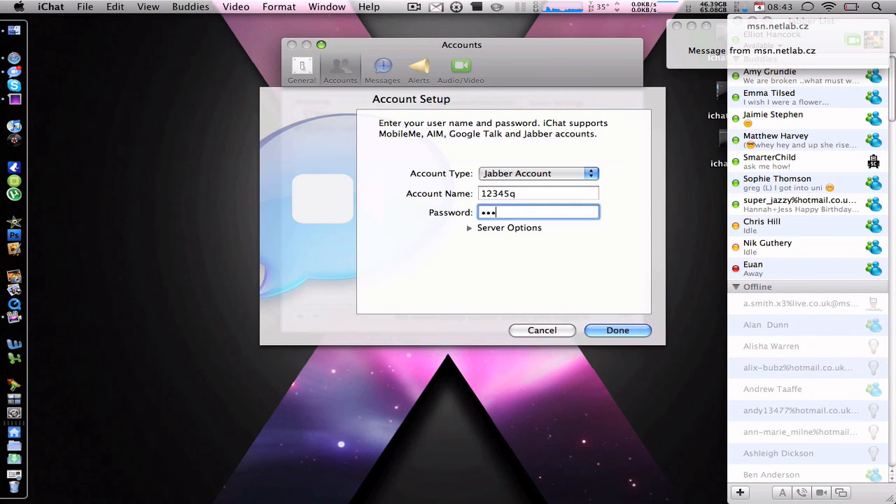
{"action": "type", "text": "••"}
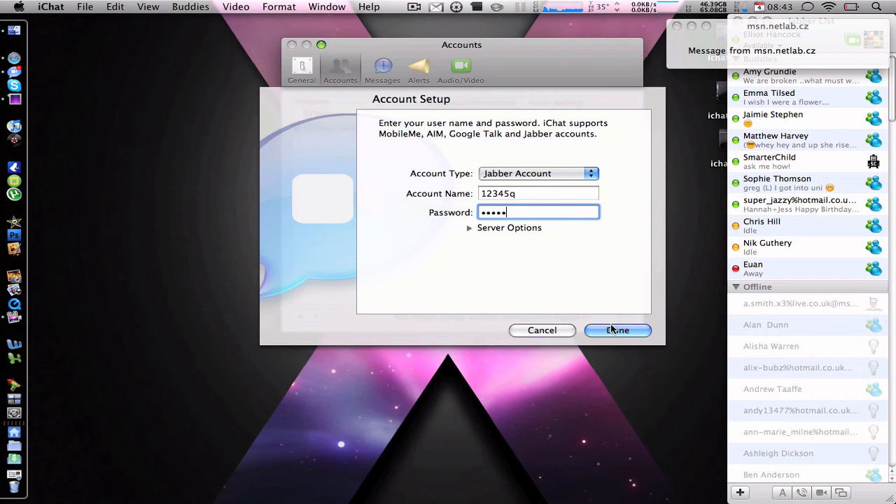
{"action": "left_click", "coordinate": [617, 330]}
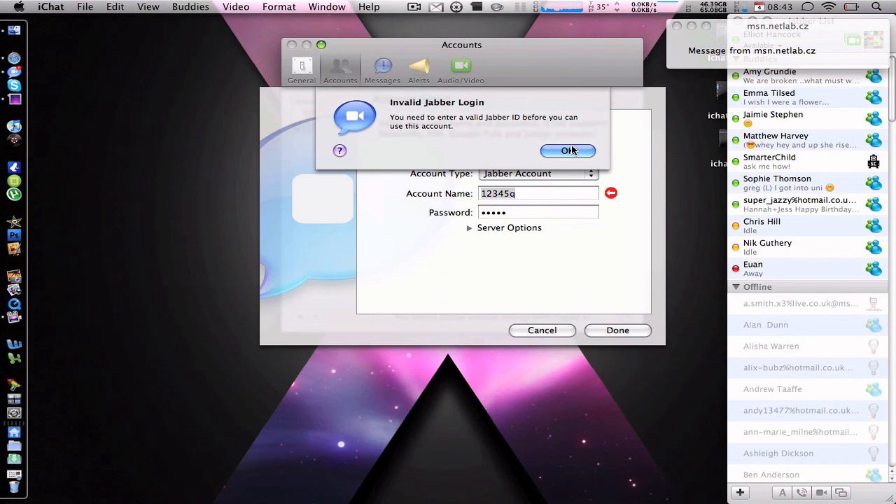
{"action": "left_click", "coordinate": [568, 151]}
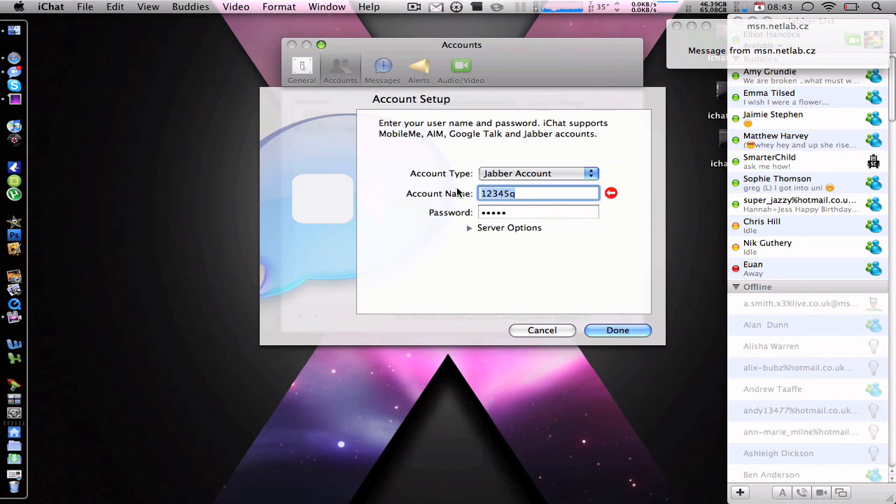
{"action": "type", "text": "@njs.netlab.cz"}
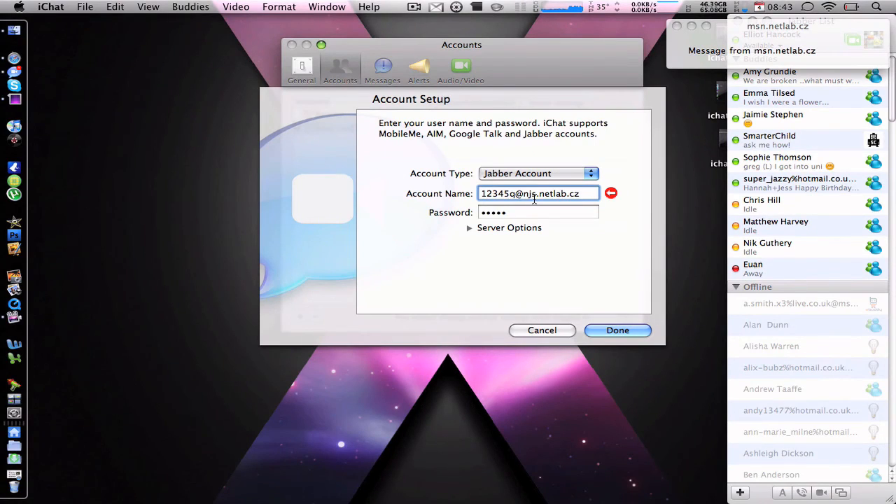
{"action": "left_click", "coordinate": [617, 329]}
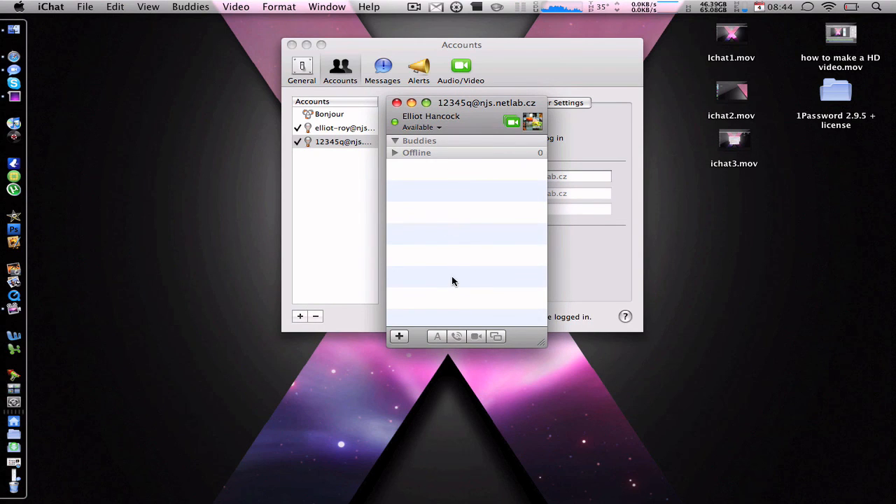
{"action": "mouse_move", "coordinate": [441, 192]}
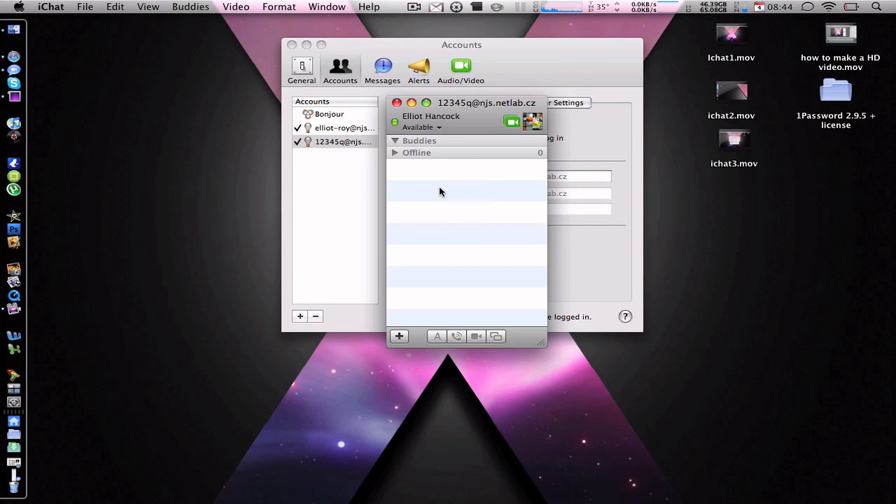
{"action": "mouse_move", "coordinate": [105, 333]}
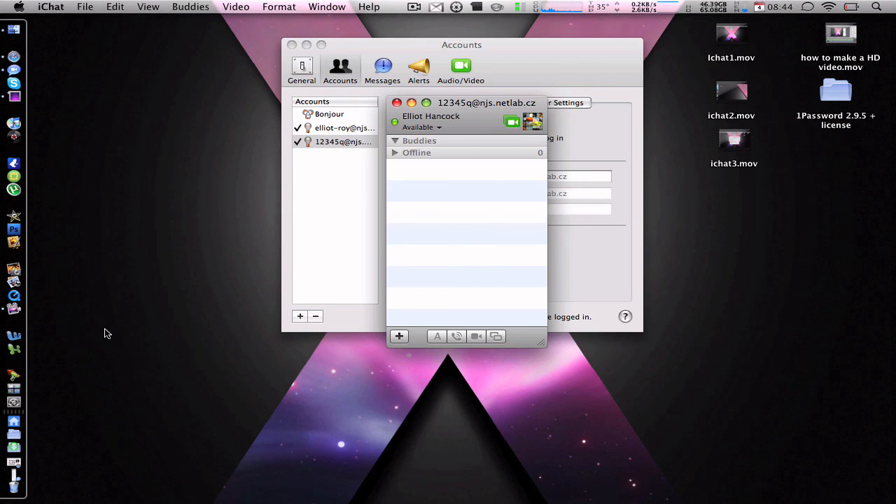
{"action": "mouse_move", "coordinate": [350, 147]}
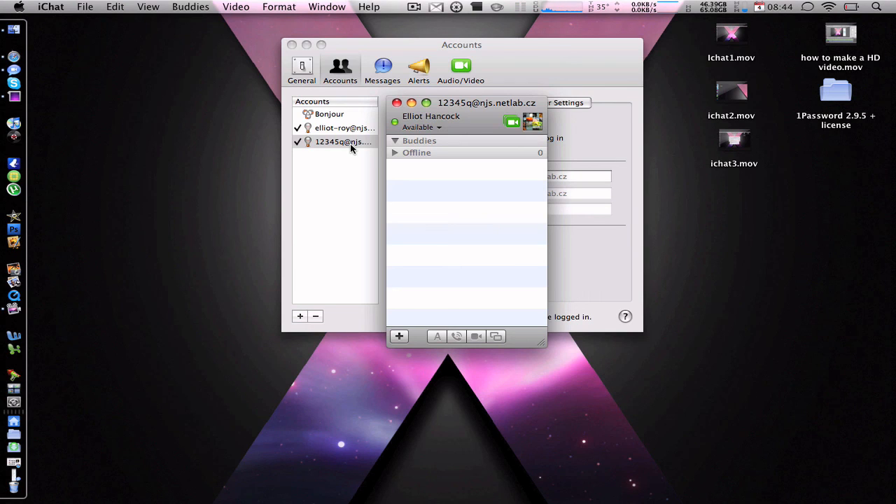
{"action": "mouse_move", "coordinate": [351, 147]}
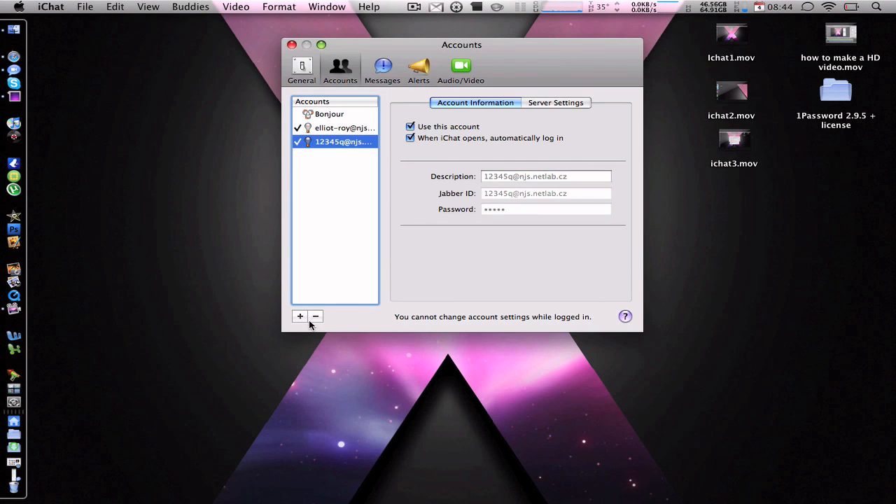
{"action": "left_click", "coordinate": [315, 317]}
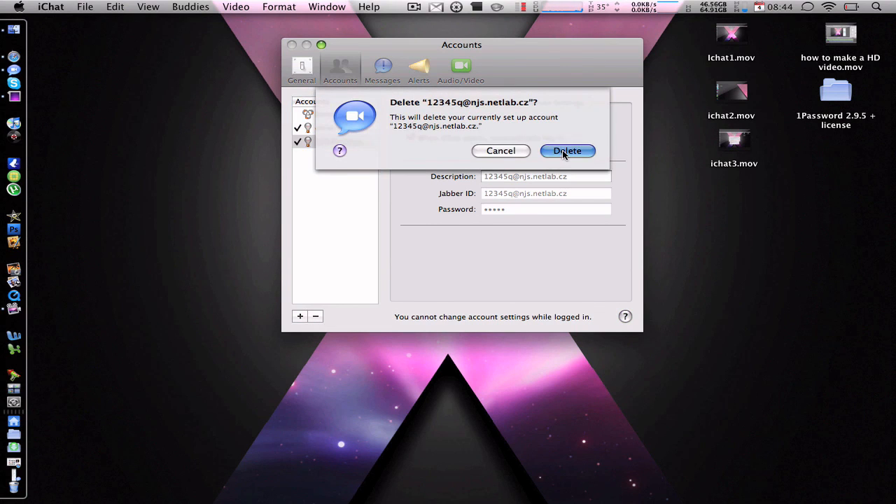
{"action": "left_click", "coordinate": [566, 150]}
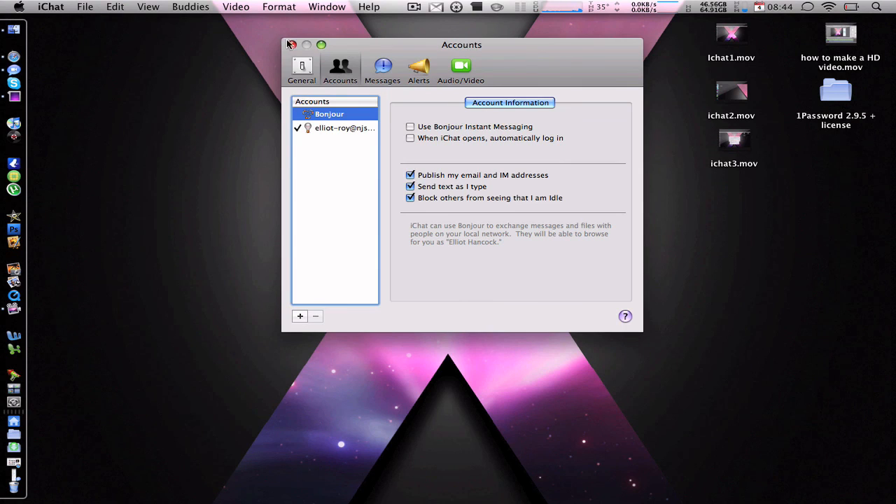
{"action": "left_click", "coordinate": [292, 45]}
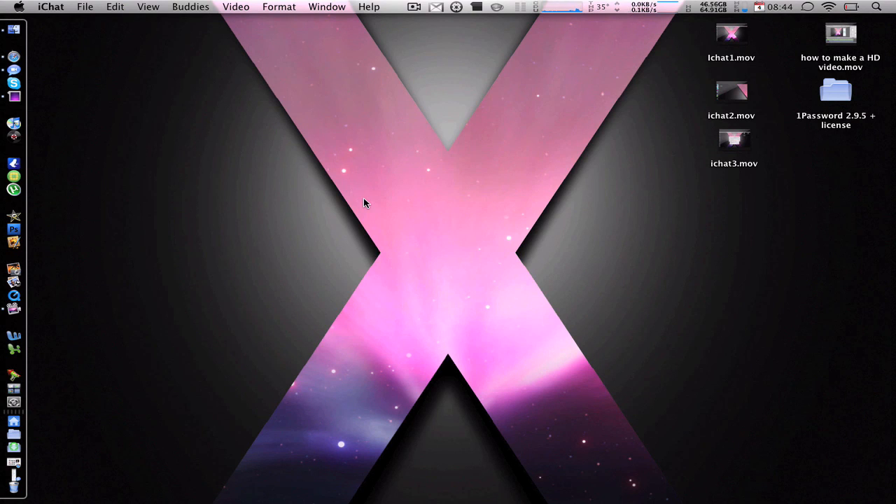